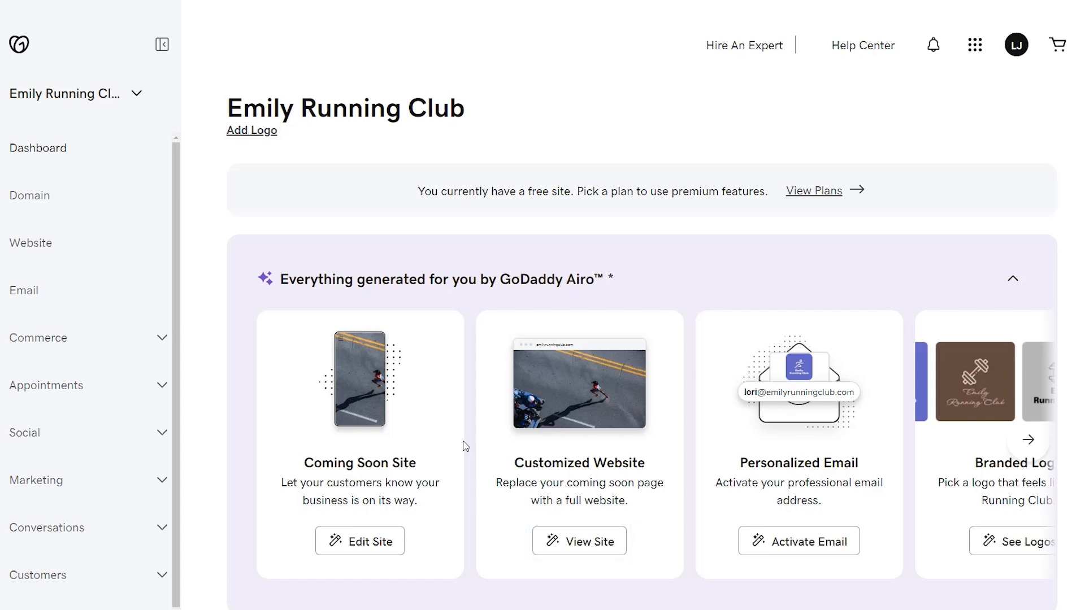
pyautogui.moveTo(580, 545)
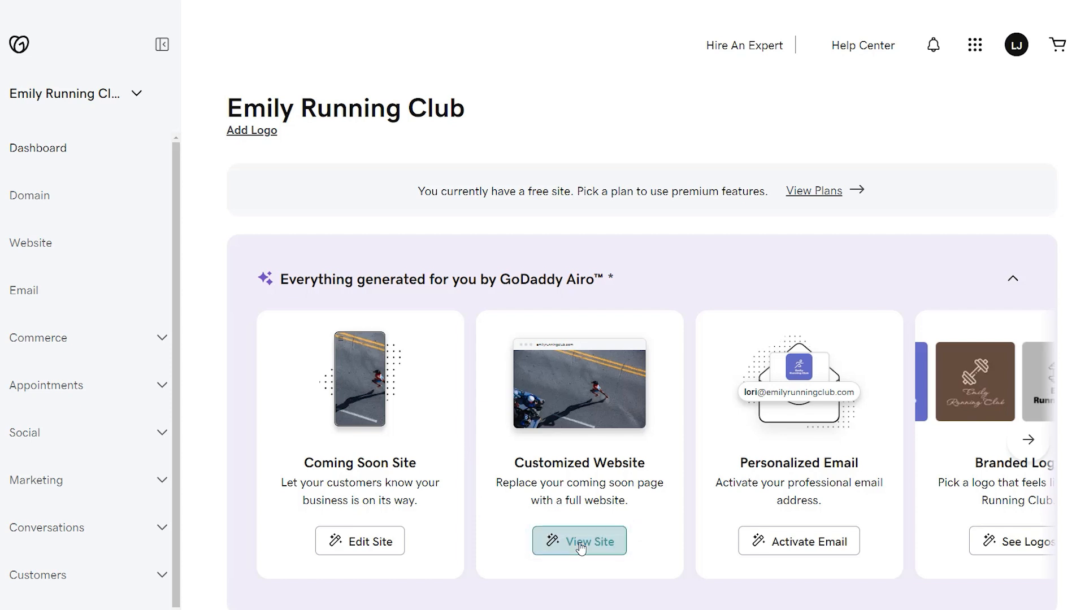
# Step: Preview the generated Emily Running Club website and continue to the plan offer
pyautogui.click(580, 540)
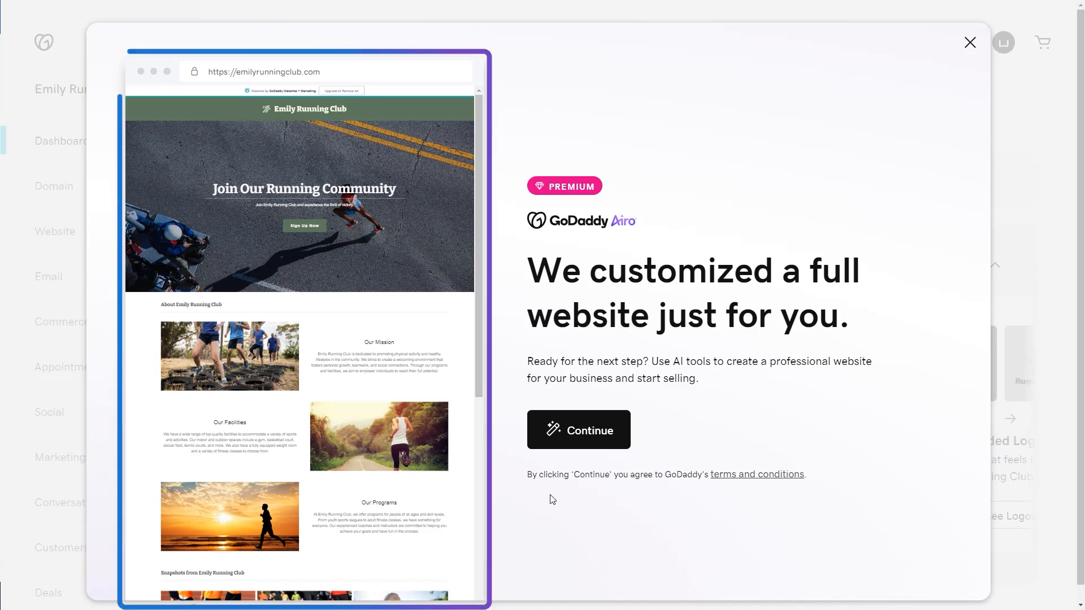
pyautogui.scroll(-3)
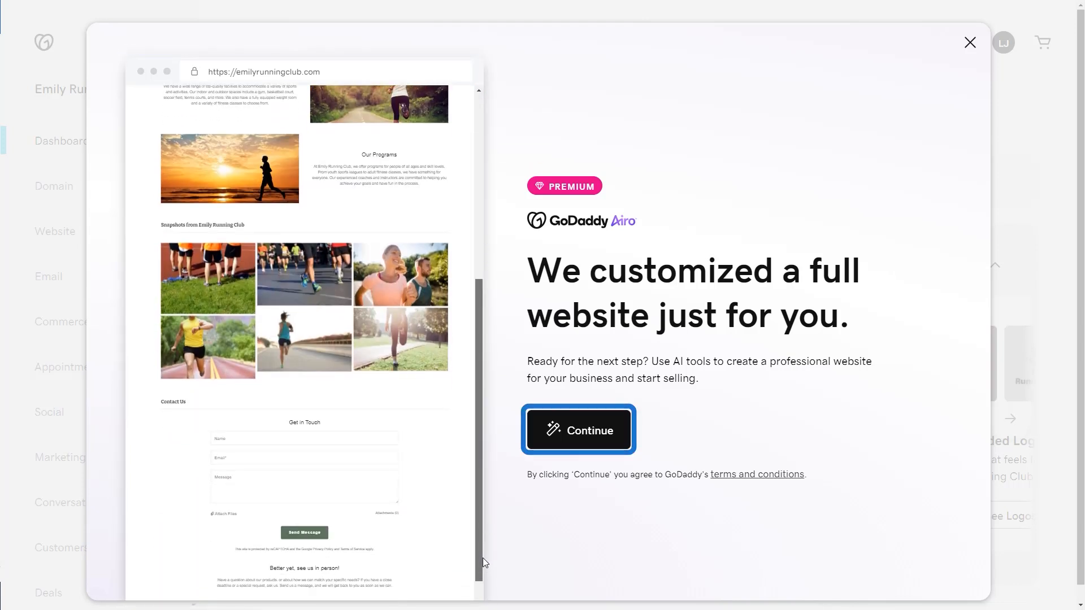
pyautogui.click(579, 429)
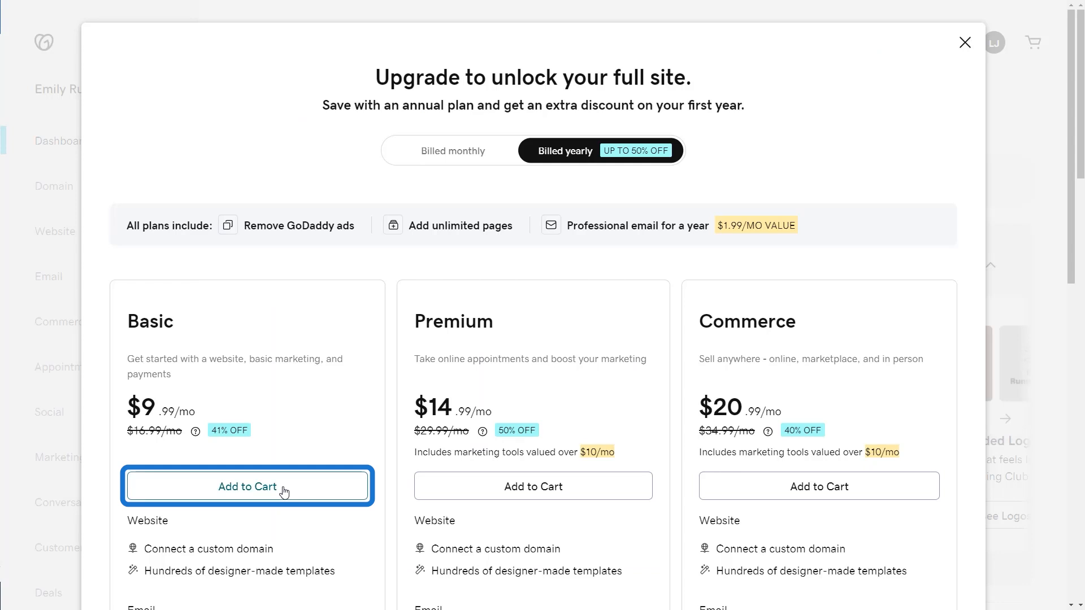
# Step: Purchase the Websites + Marketing Basic plan via Add to Cart and Buy Now
pyautogui.click(246, 486)
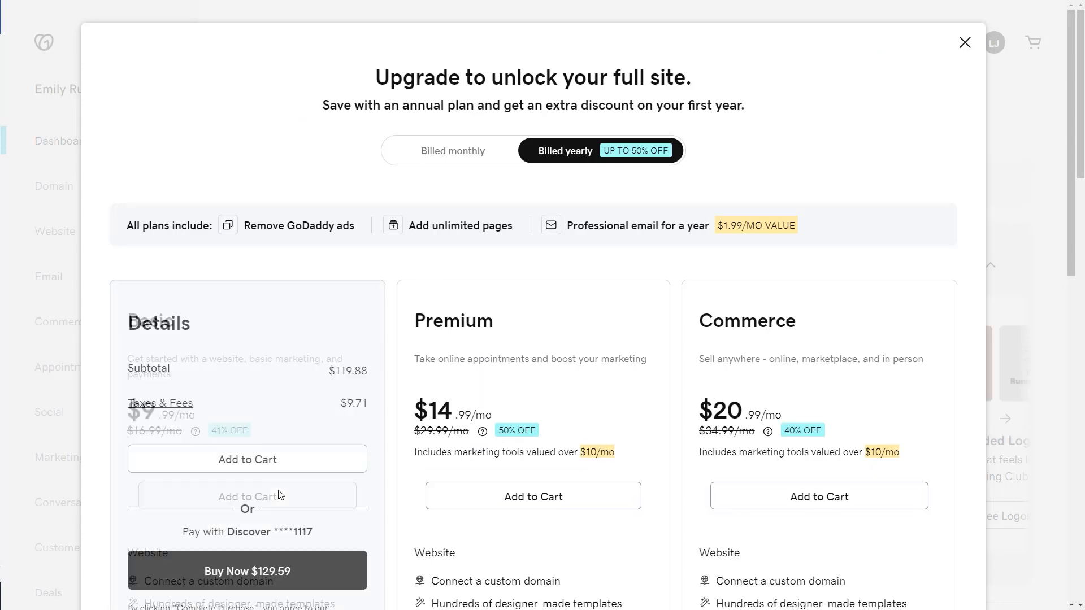
pyautogui.click(246, 570)
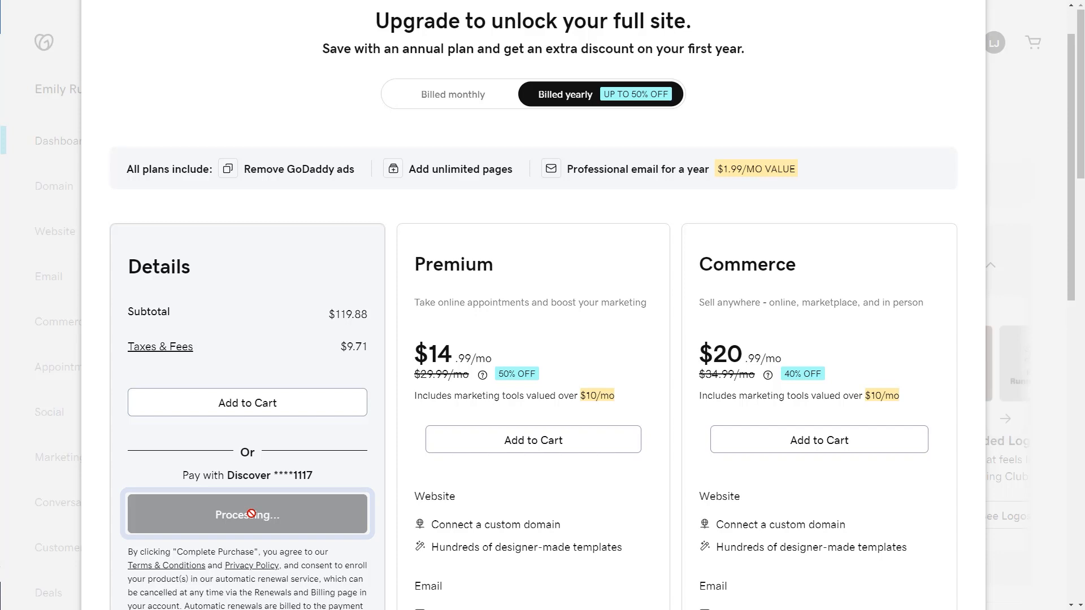
pyautogui.click(247, 515)
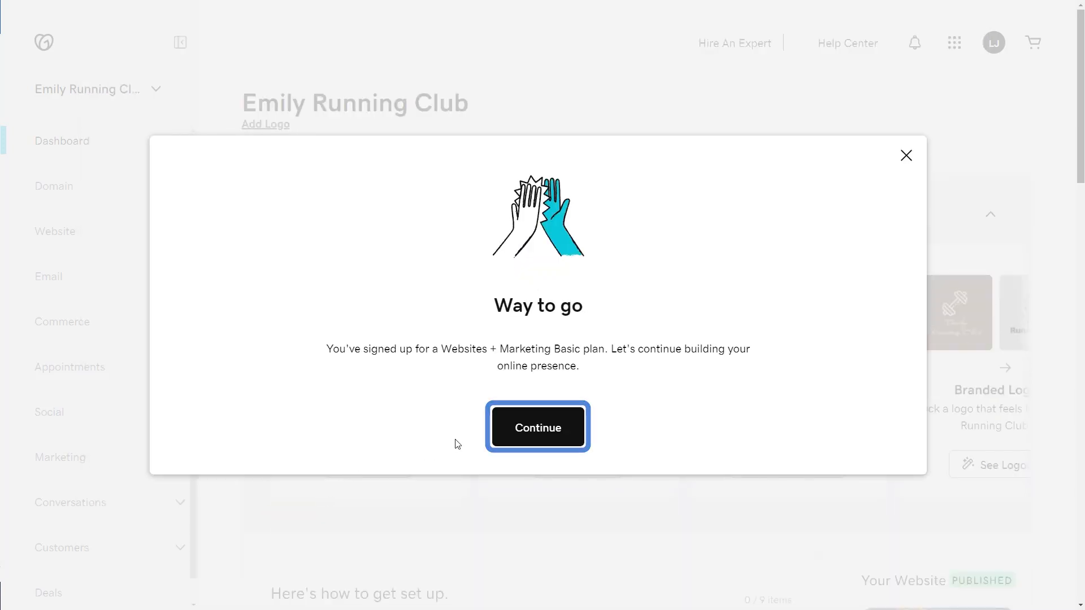
# Step: Add the Introduction and Calendar sections to the site and continue to the editor
pyautogui.click(538, 427)
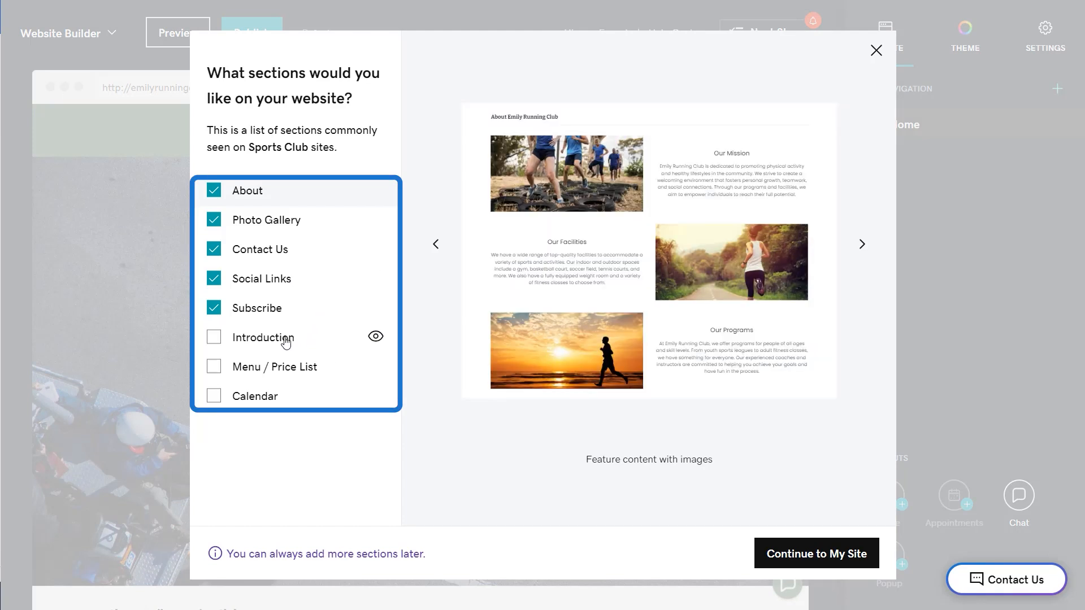
pyautogui.click(213, 337)
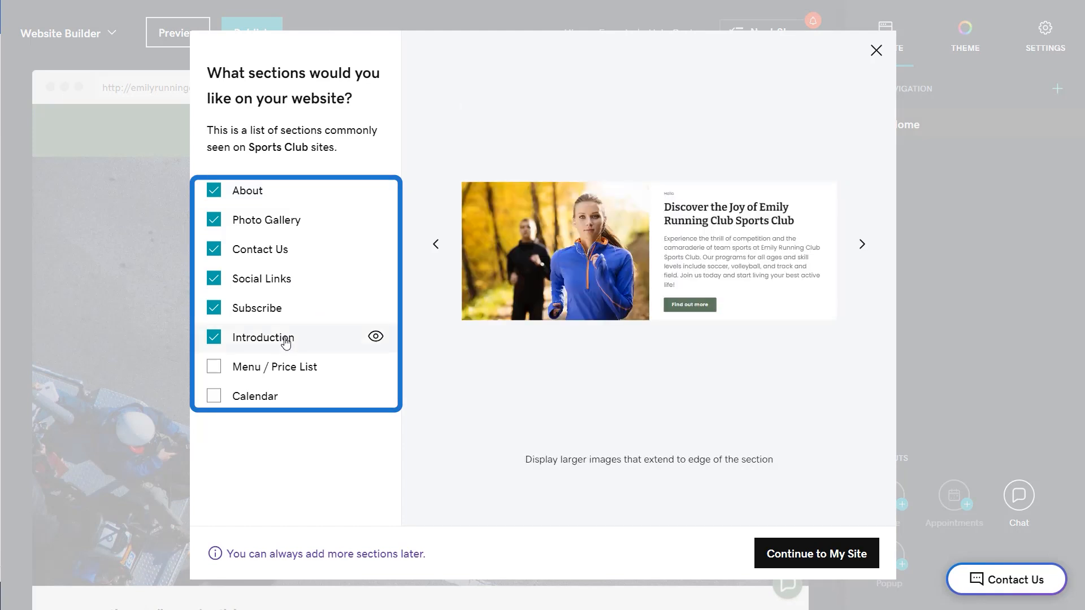
pyautogui.click(214, 396)
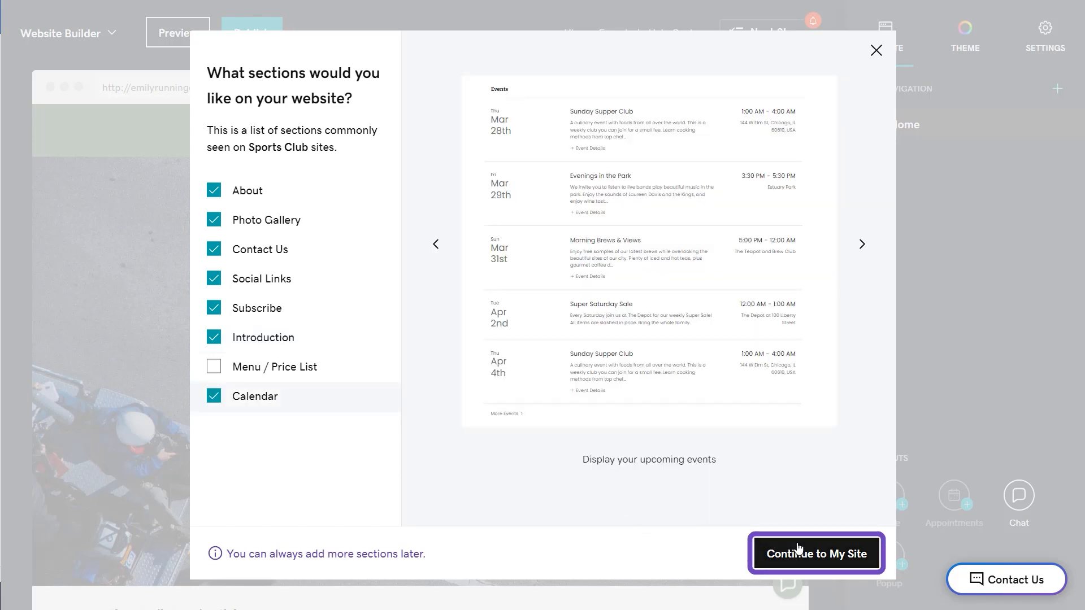
pyautogui.click(816, 553)
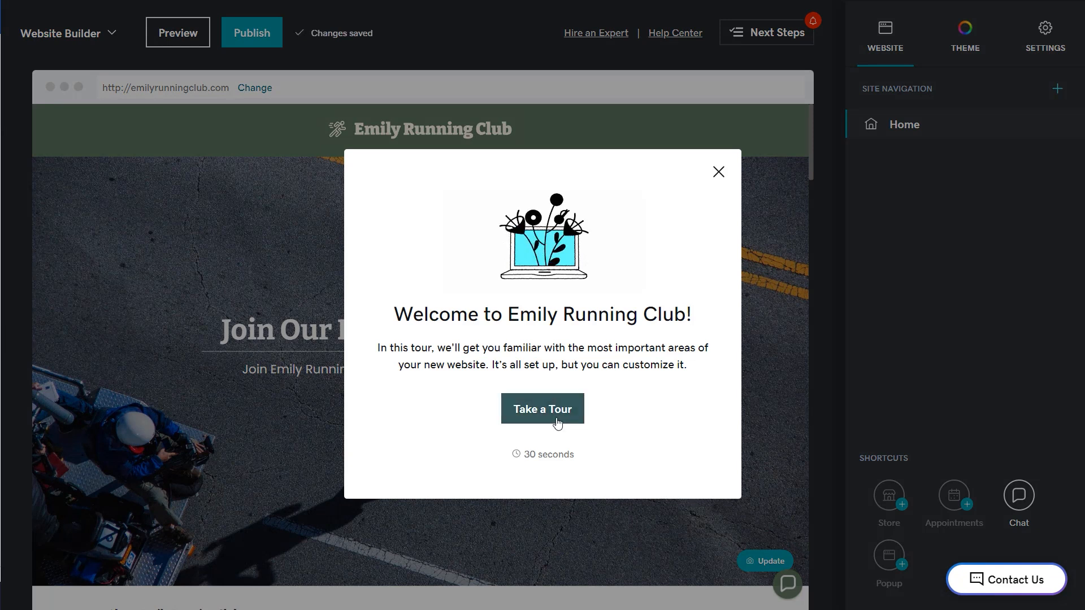
# Step: Complete the editor's welcome tour through design, sections and pages until Done
pyautogui.click(542, 409)
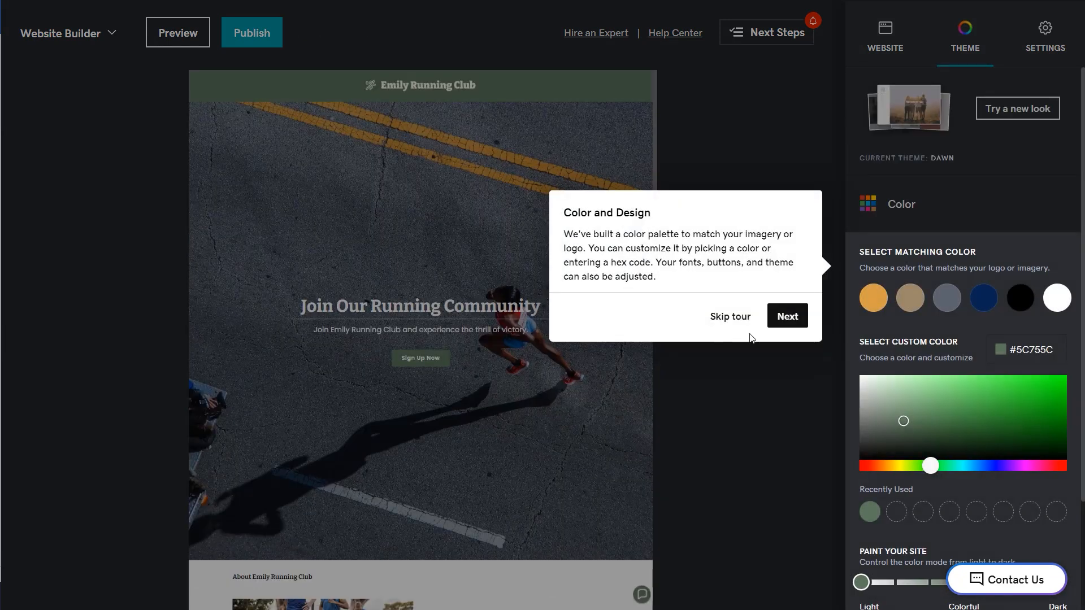
pyautogui.click(786, 316)
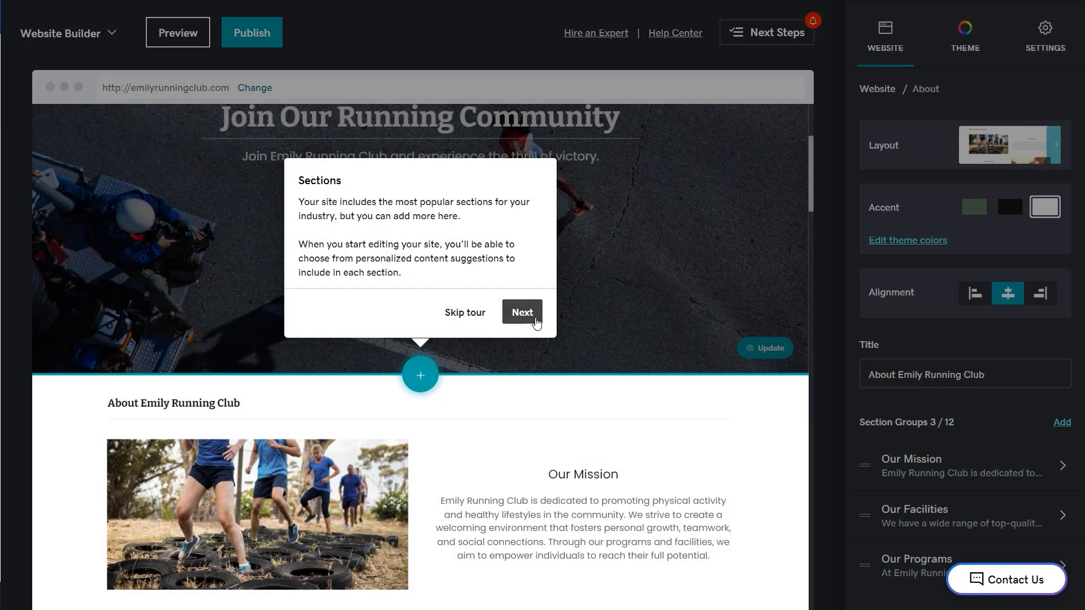
pyautogui.click(522, 312)
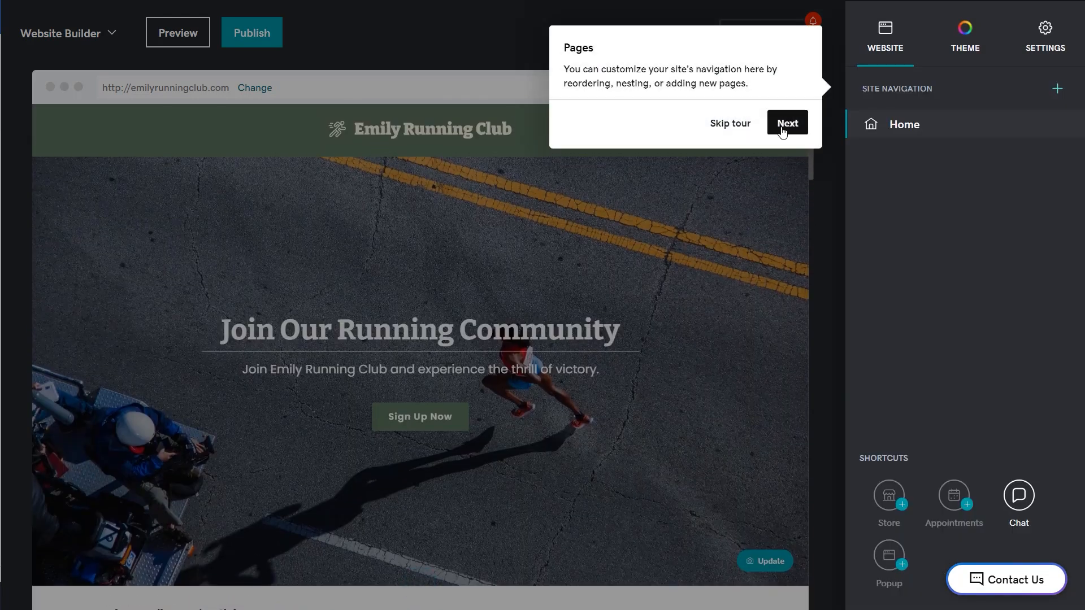
pyautogui.click(787, 122)
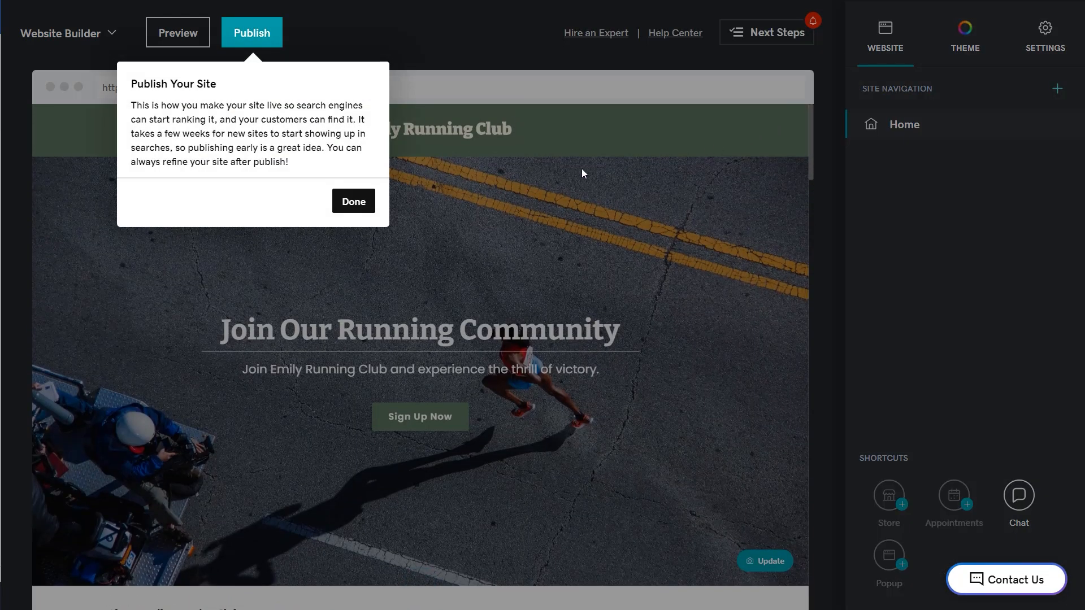
pyautogui.click(353, 201)
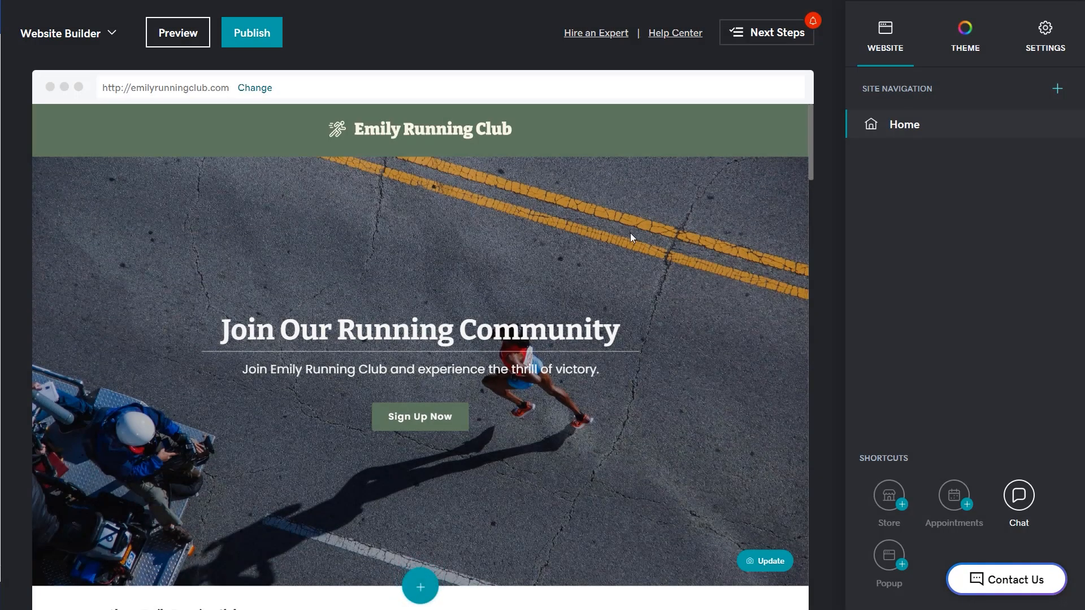
# Step: Apply the Urban theme to the site from Try a new look
pyautogui.click(965, 35)
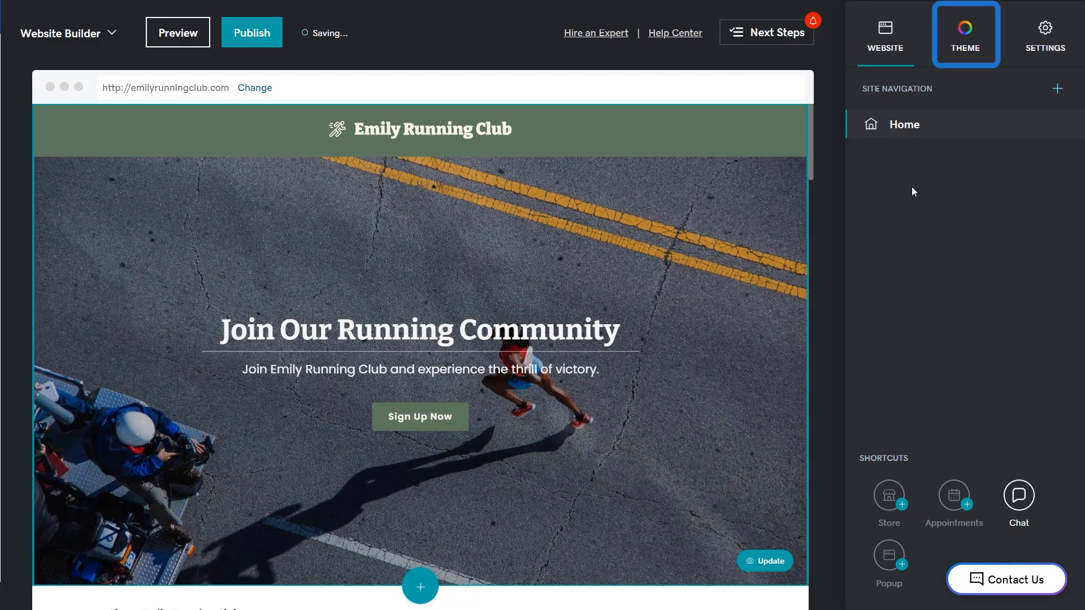
pyautogui.click(965, 32)
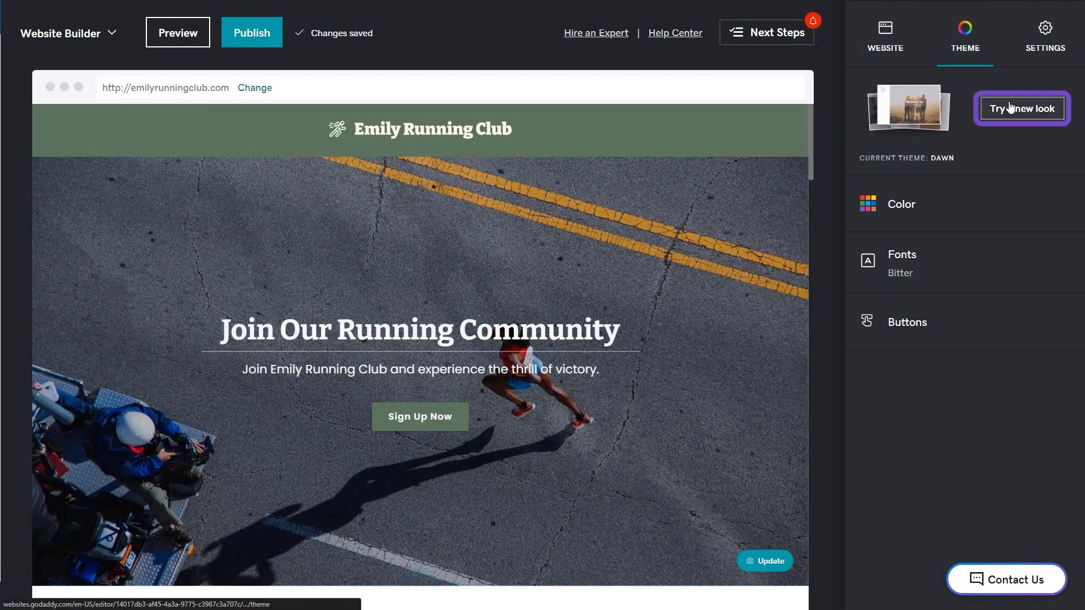
pyautogui.click(1021, 108)
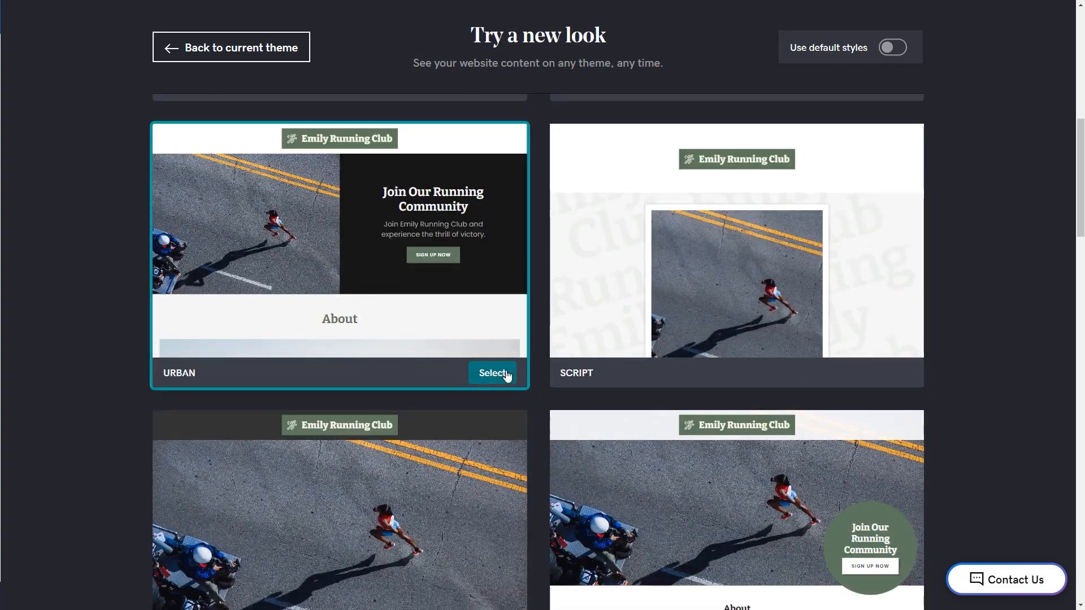
pyautogui.click(493, 372)
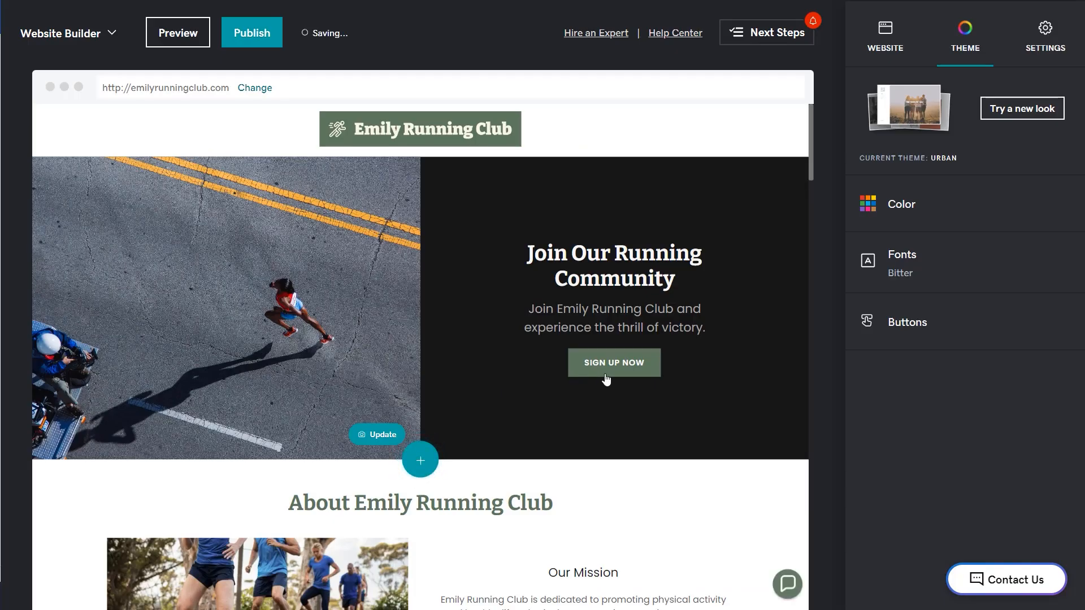
pyautogui.click(902, 205)
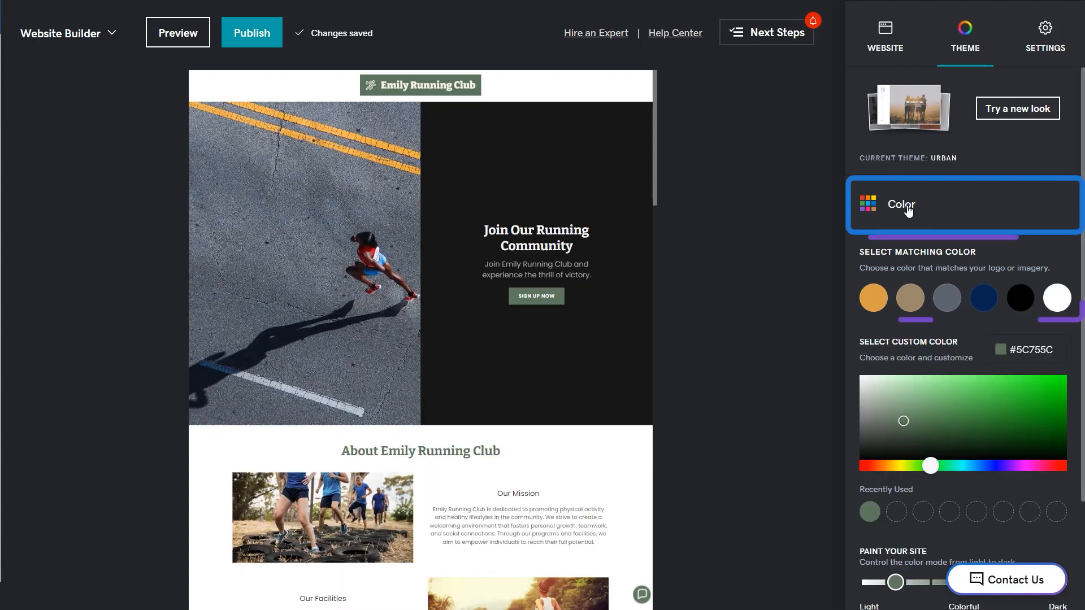
# Step: Set a tan accent colour, review fonts and button styles, then return to Website settings
pyautogui.click(983, 298)
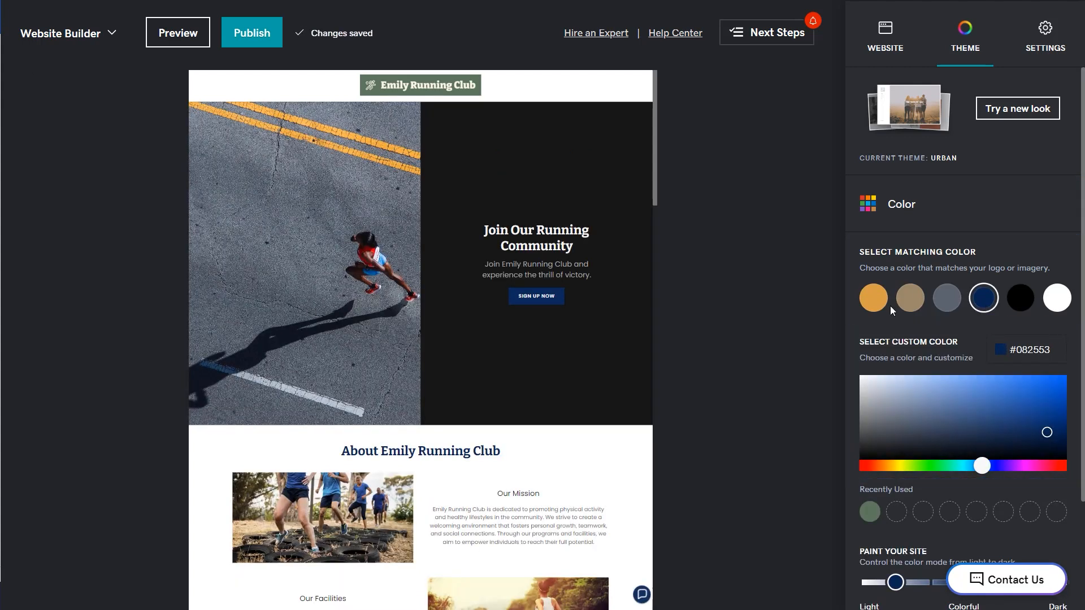
pyautogui.click(910, 299)
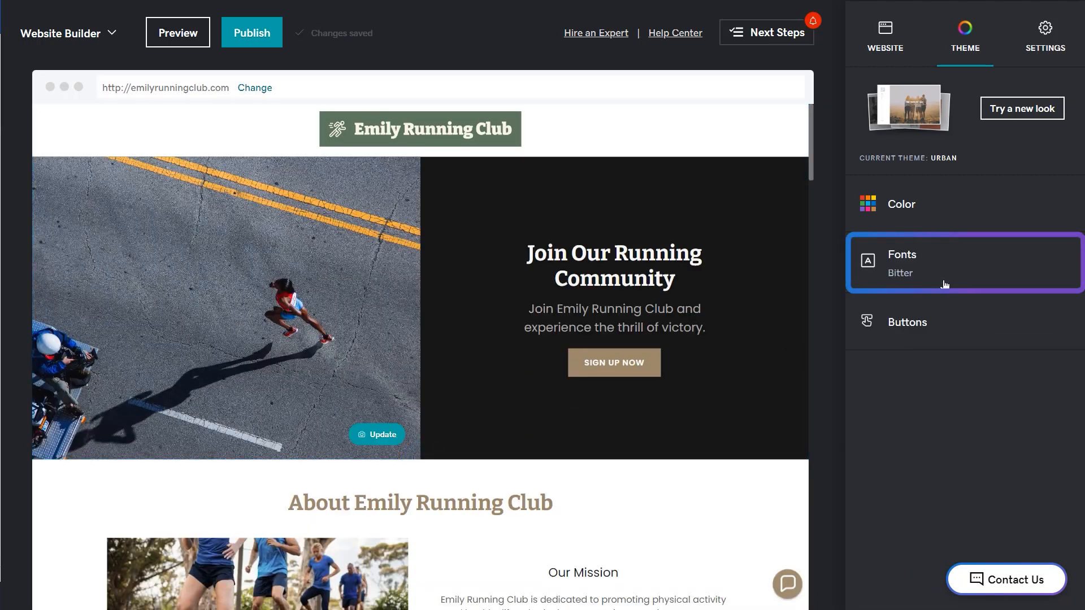
pyautogui.click(923, 262)
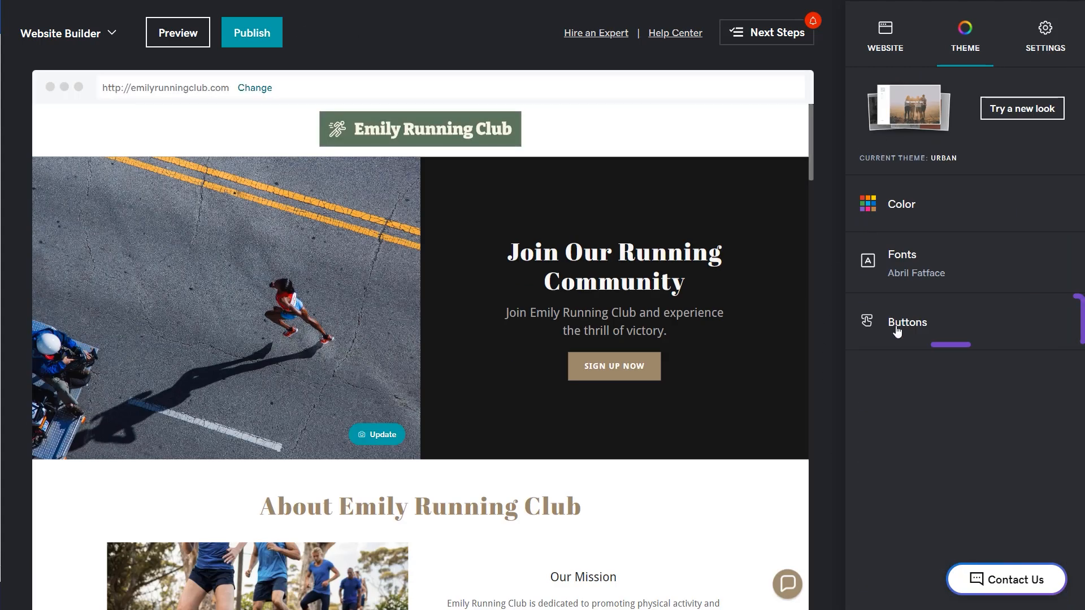
pyautogui.click(907, 322)
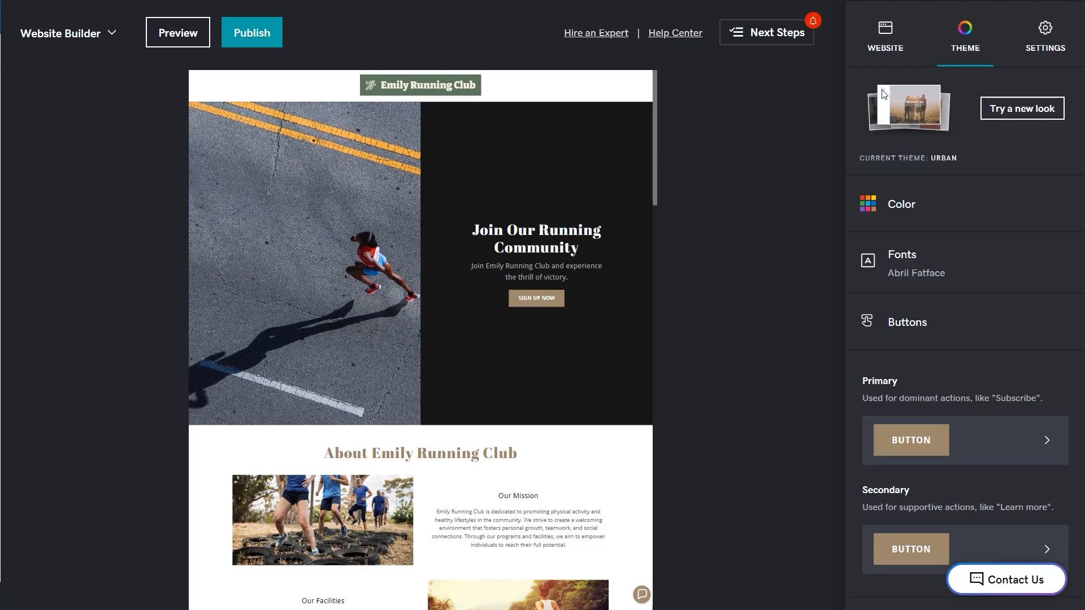
pyautogui.click(884, 35)
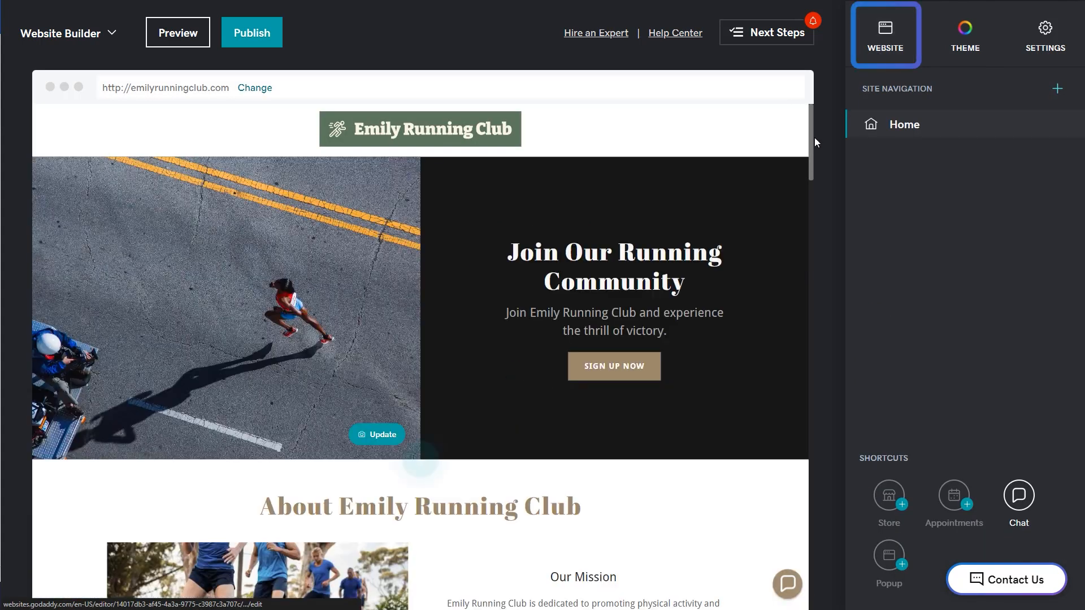
pyautogui.scroll(-3)
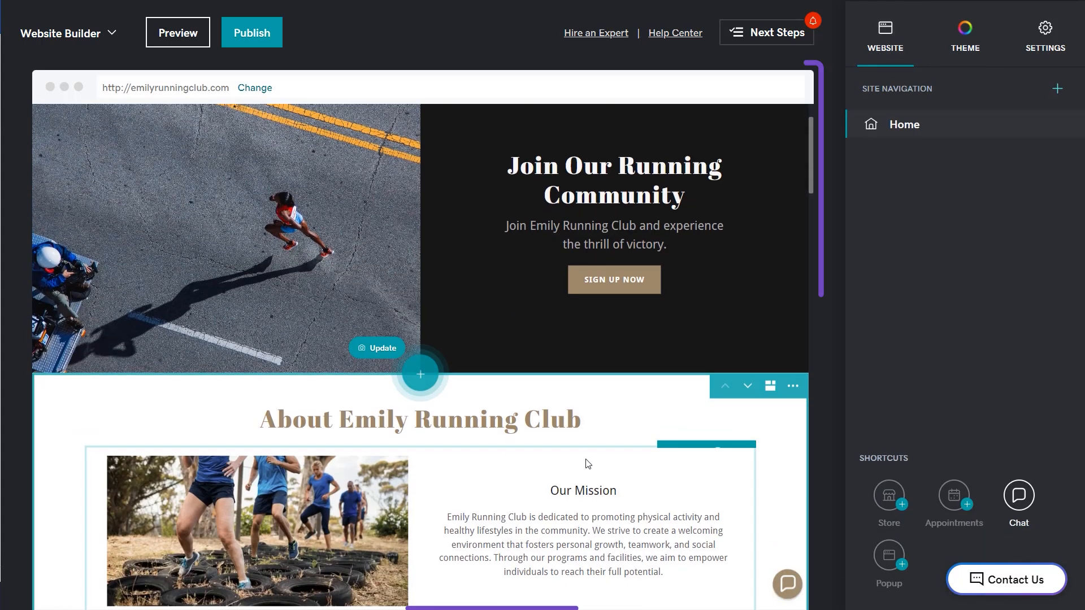
pyautogui.scroll(-3)
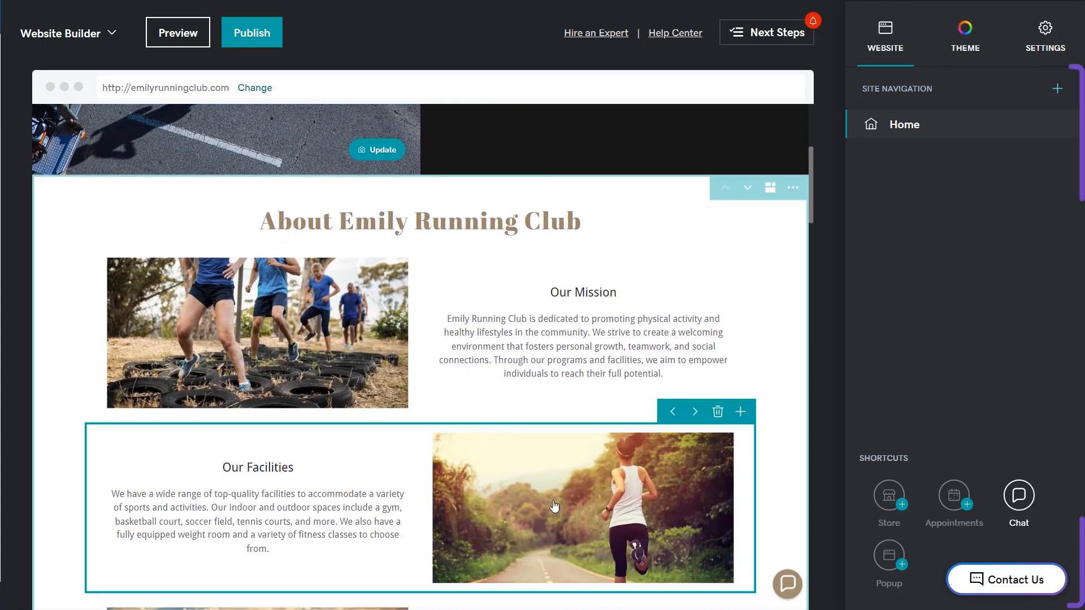
pyautogui.scroll(3)
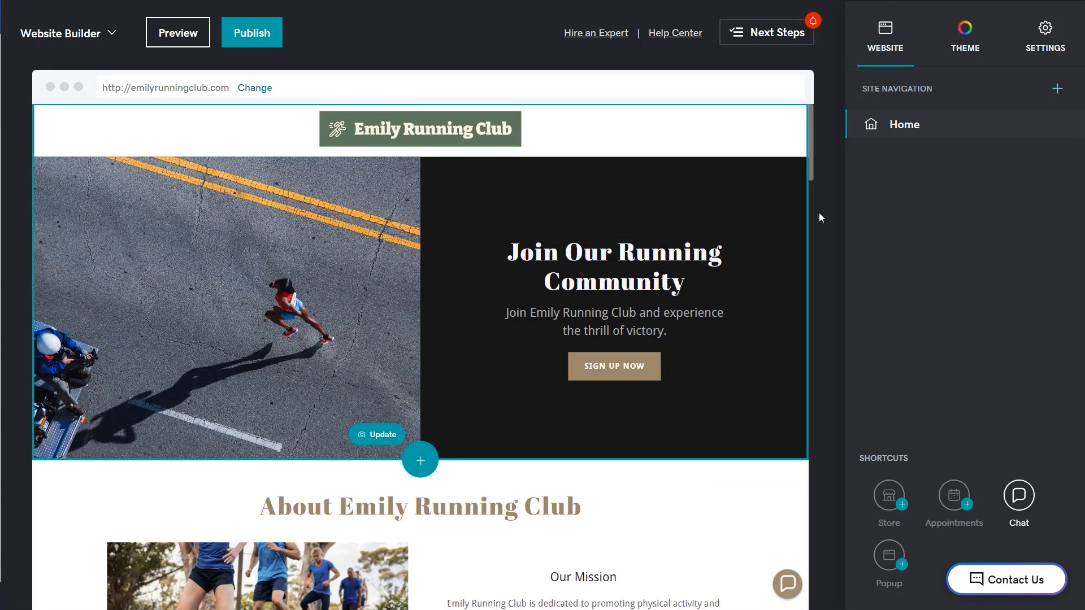
pyautogui.moveTo(782, 179)
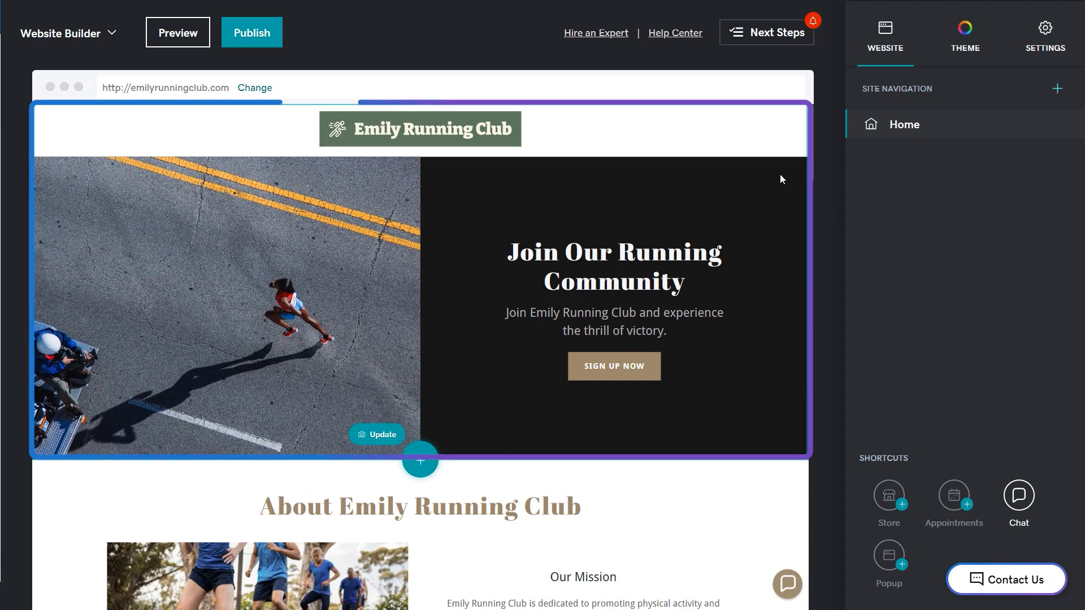
# Step: Replace the header cover image with the sunset runner silhouette stock photo
pyautogui.click(420, 129)
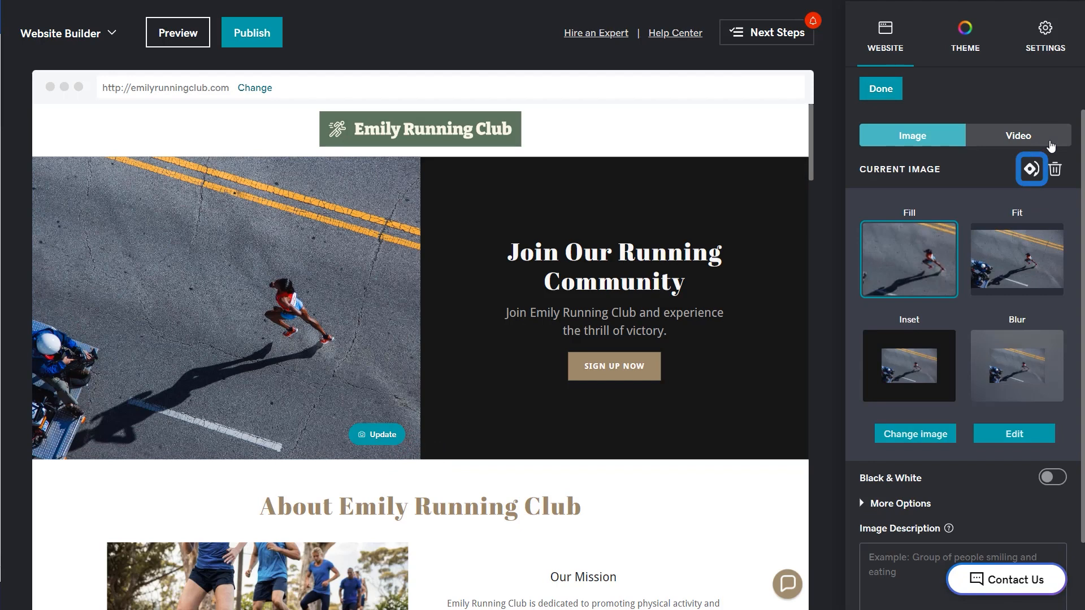
pyautogui.click(915, 434)
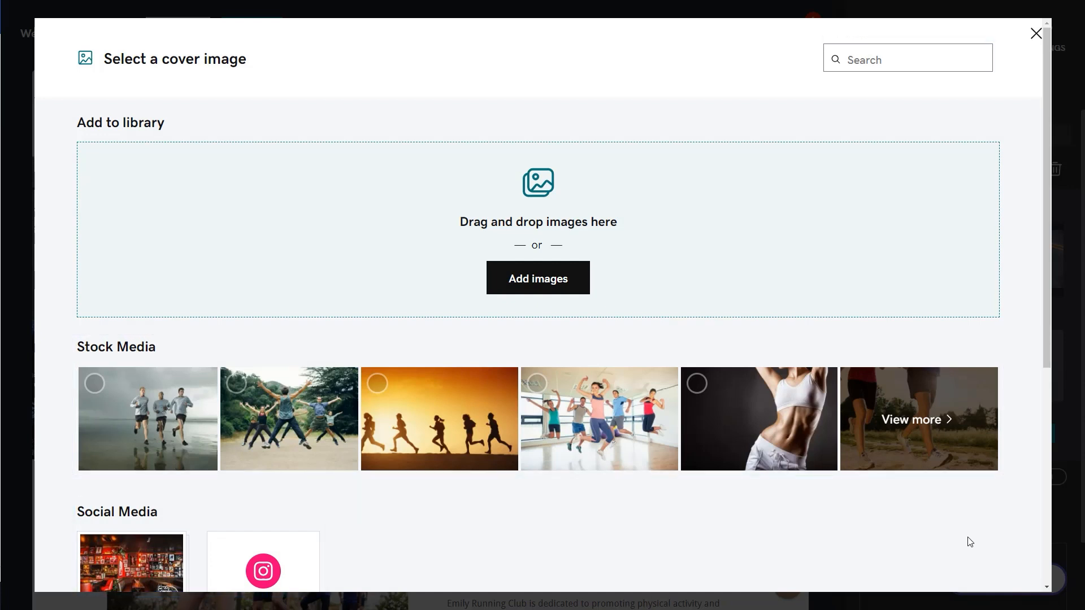
pyautogui.click(439, 429)
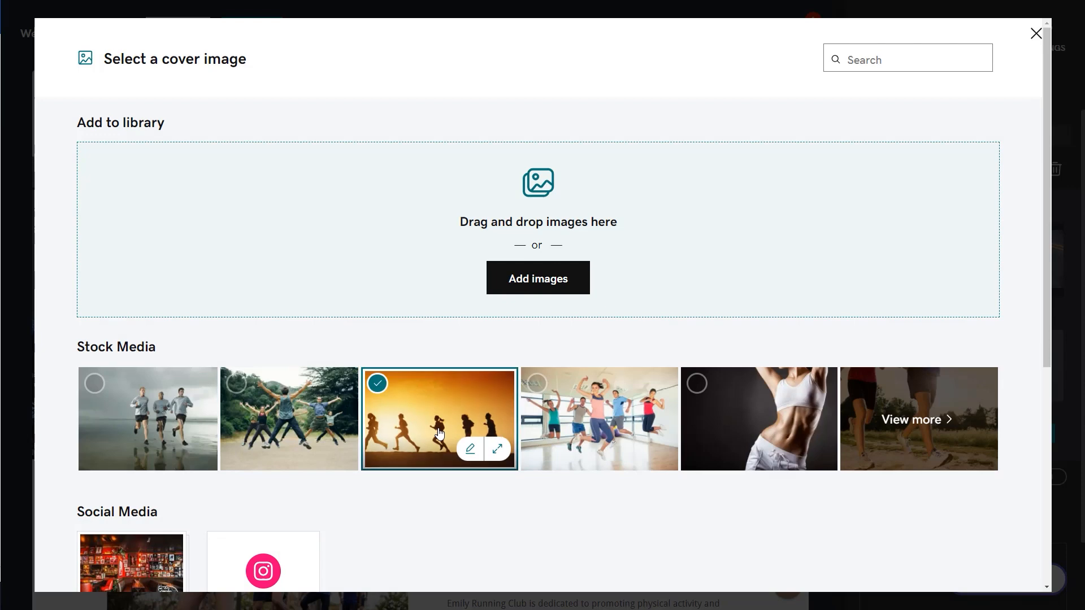
pyautogui.click(439, 432)
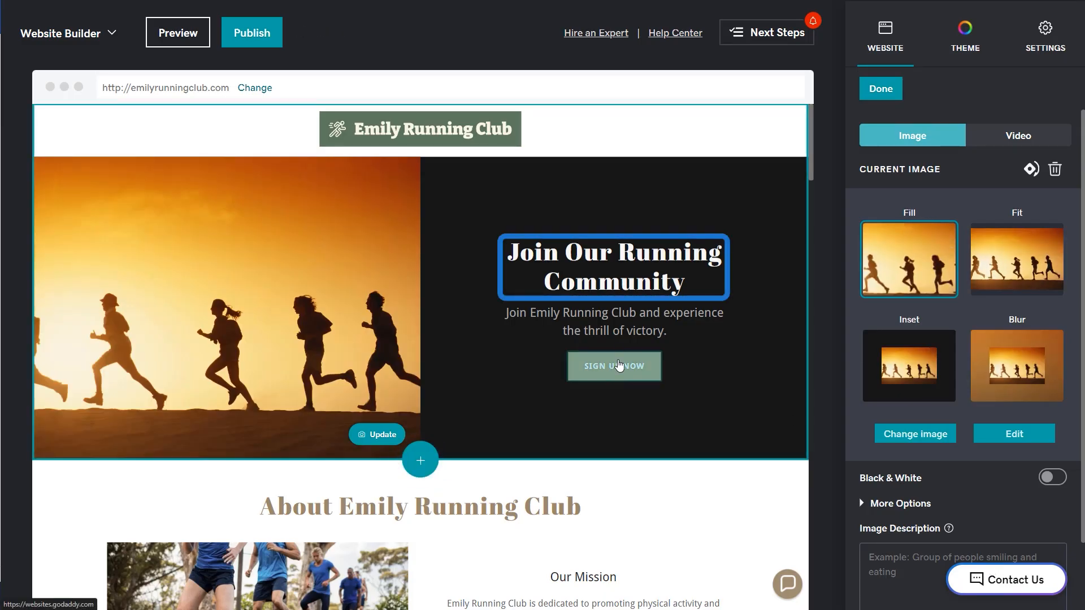
pyautogui.click(614, 266)
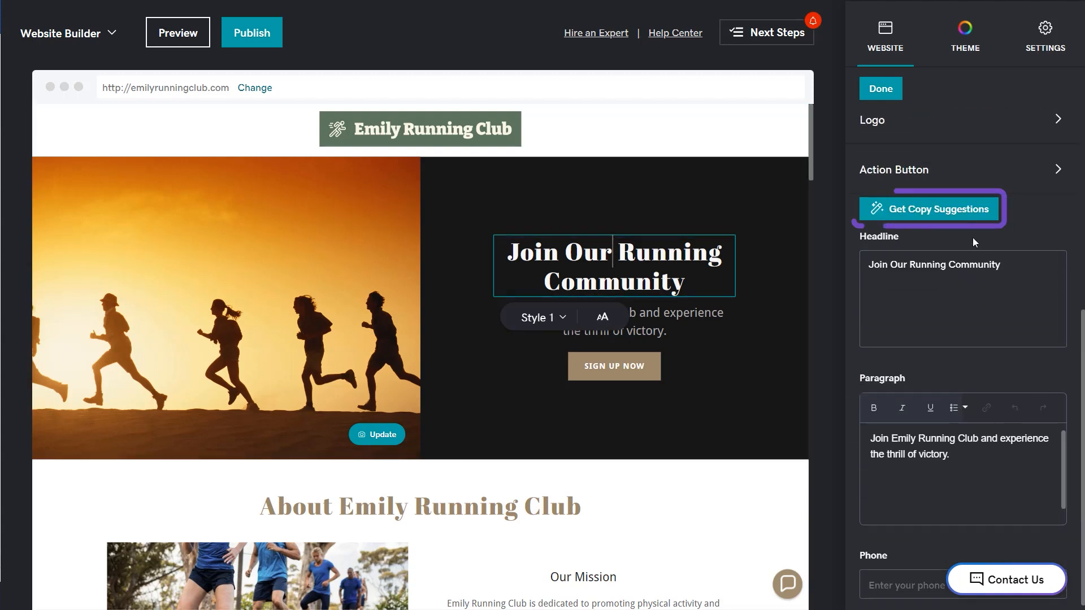
# Step: Use a second copy suggestion so the header paragraph says no membership or experience is required
pyautogui.click(932, 209)
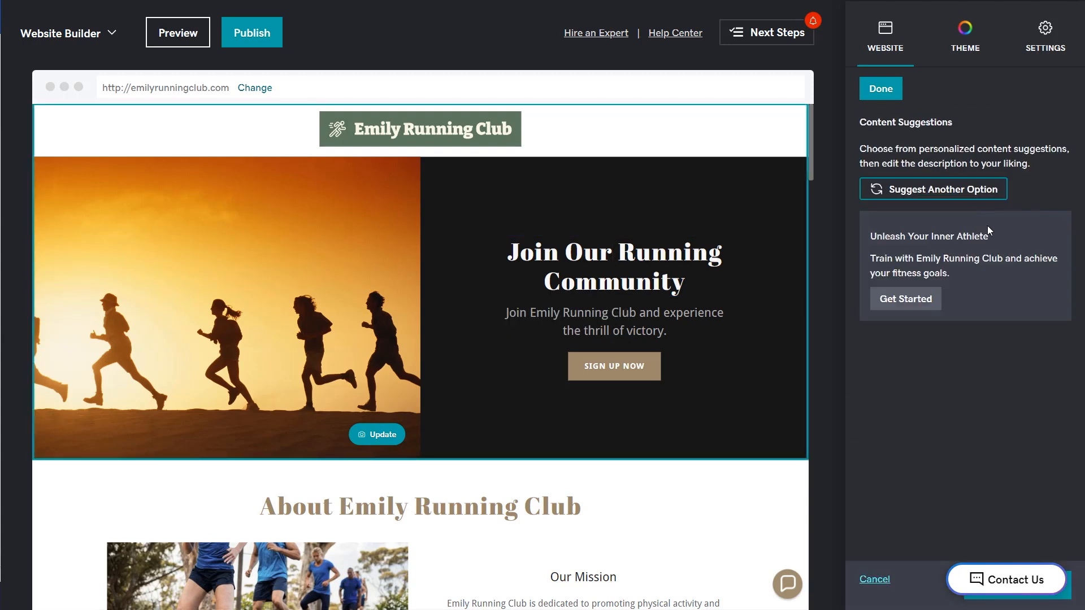
pyautogui.click(934, 189)
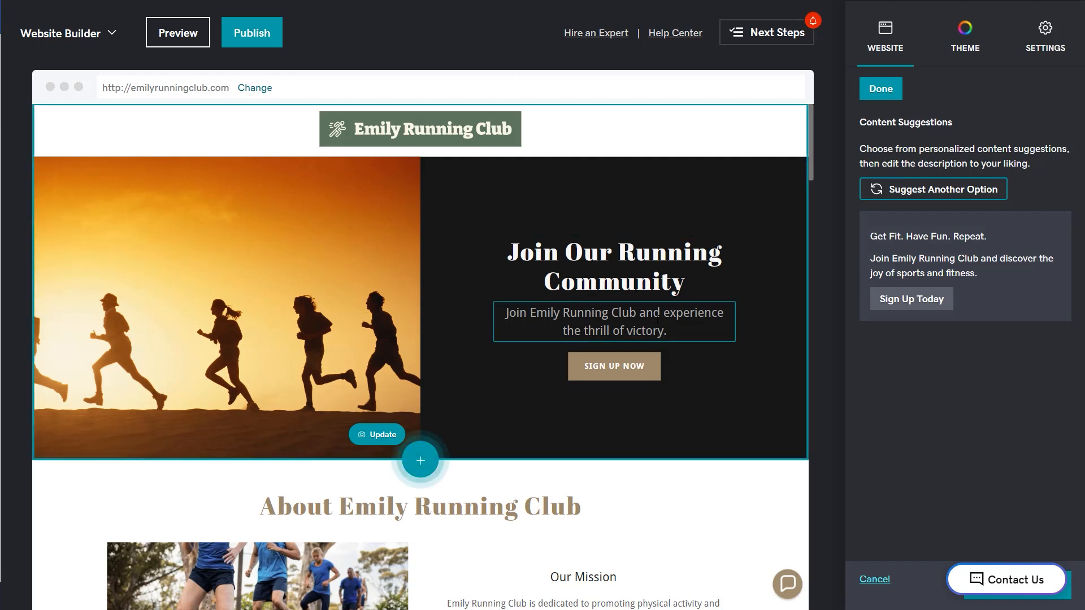
pyautogui.click(615, 320)
pyautogui.write('See')
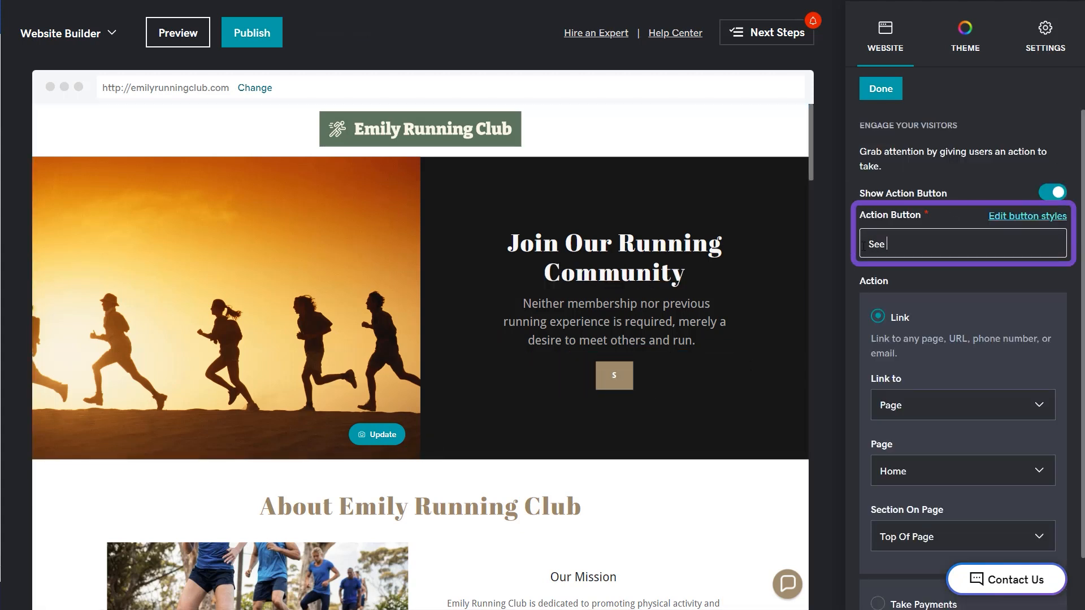
# Step: Label the header action button See Schedule linking to the Events section
pyautogui.write('Schedule')
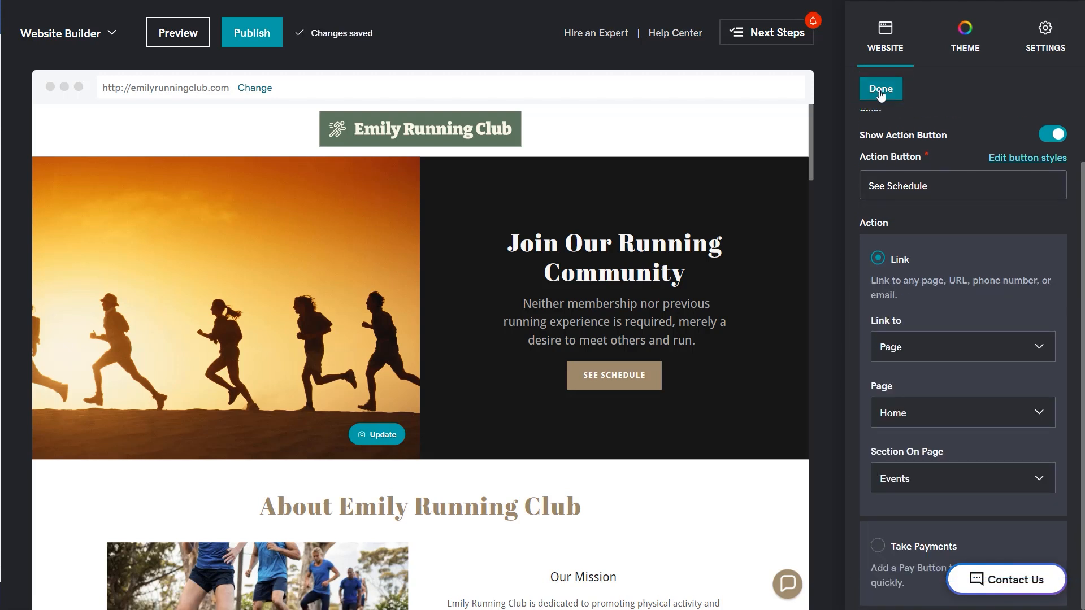
pyautogui.click(880, 89)
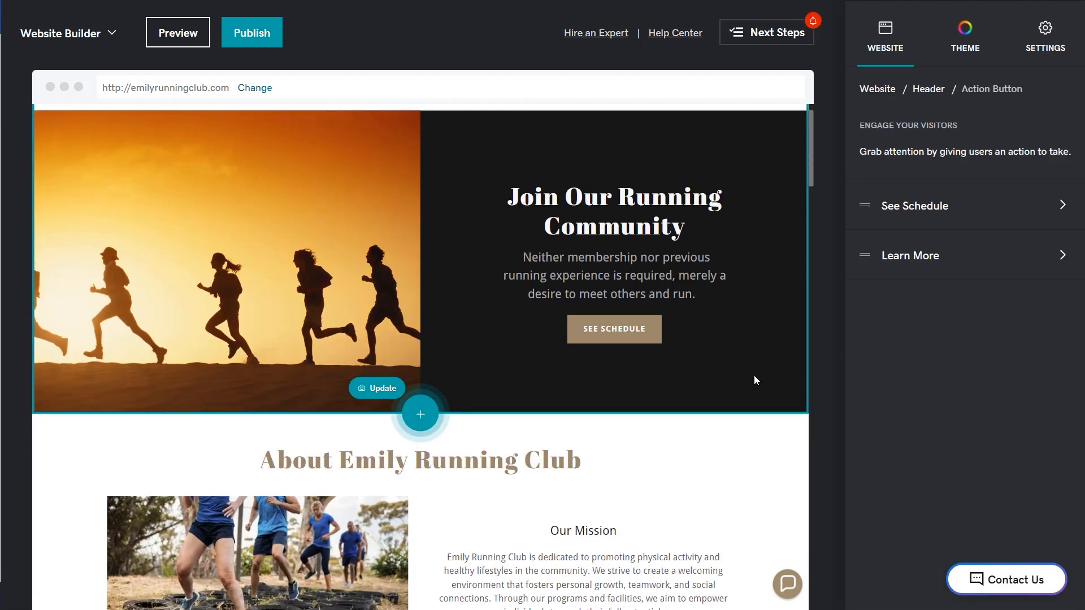
# Step: Switch the About section to the 'Highlight services or team members' circular-photo layout
pyautogui.scroll(-3)
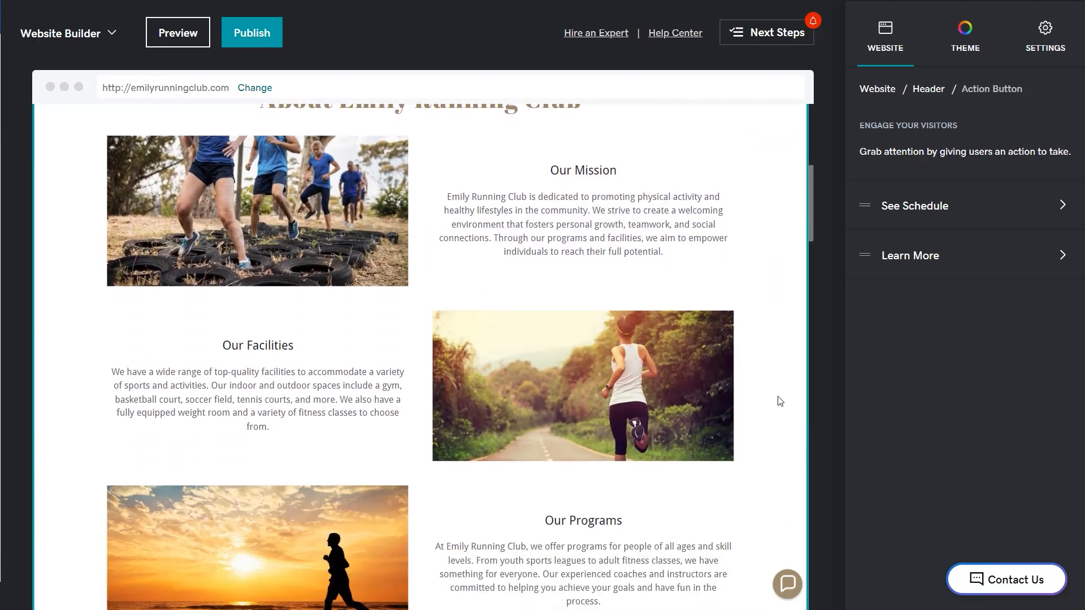
pyautogui.scroll(-3)
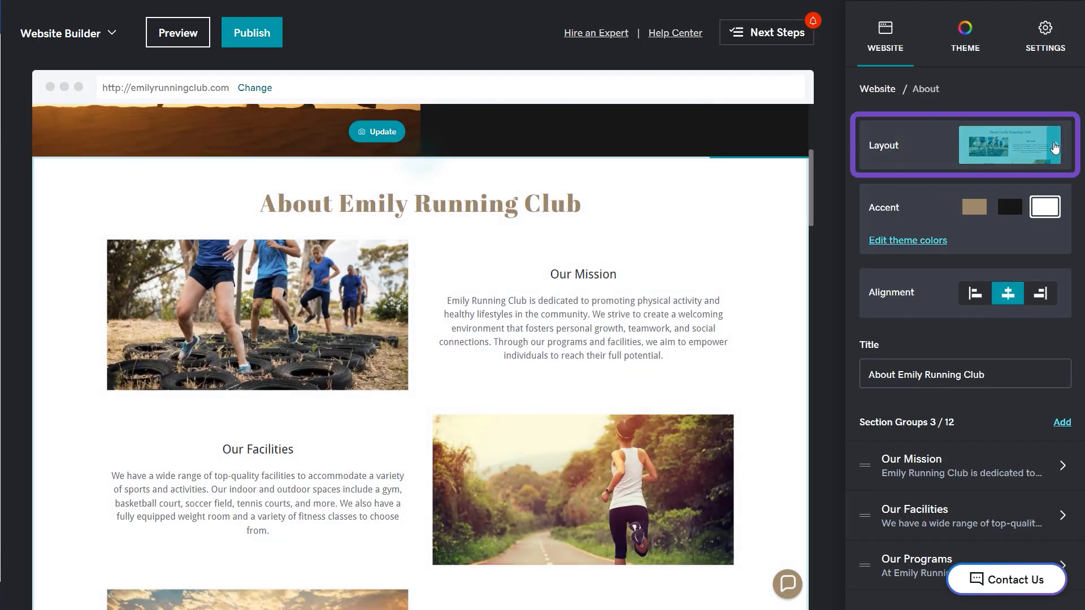
pyautogui.click(1010, 146)
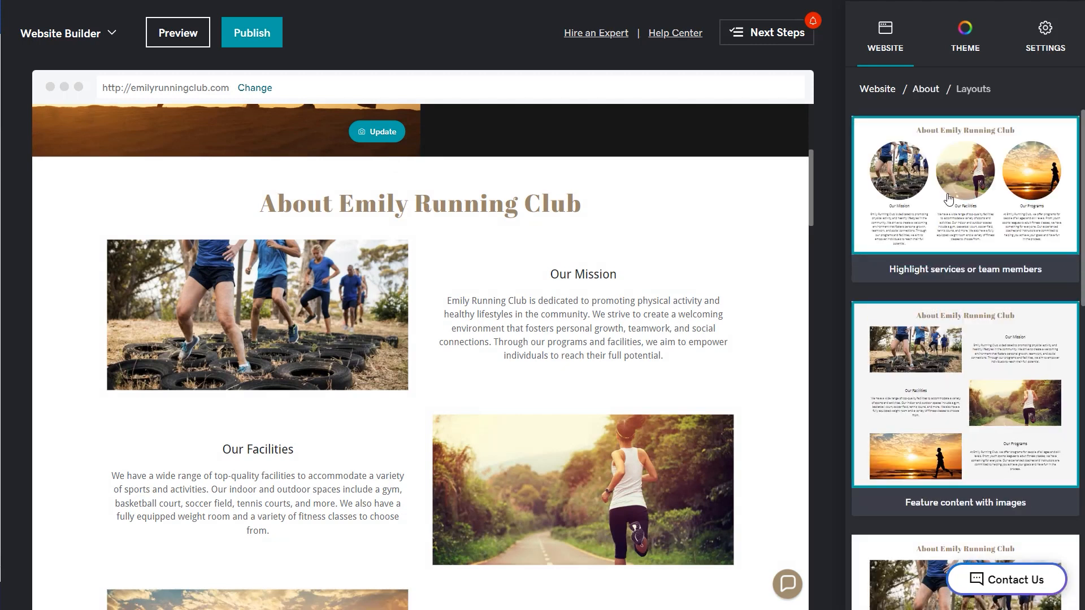
pyautogui.click(965, 187)
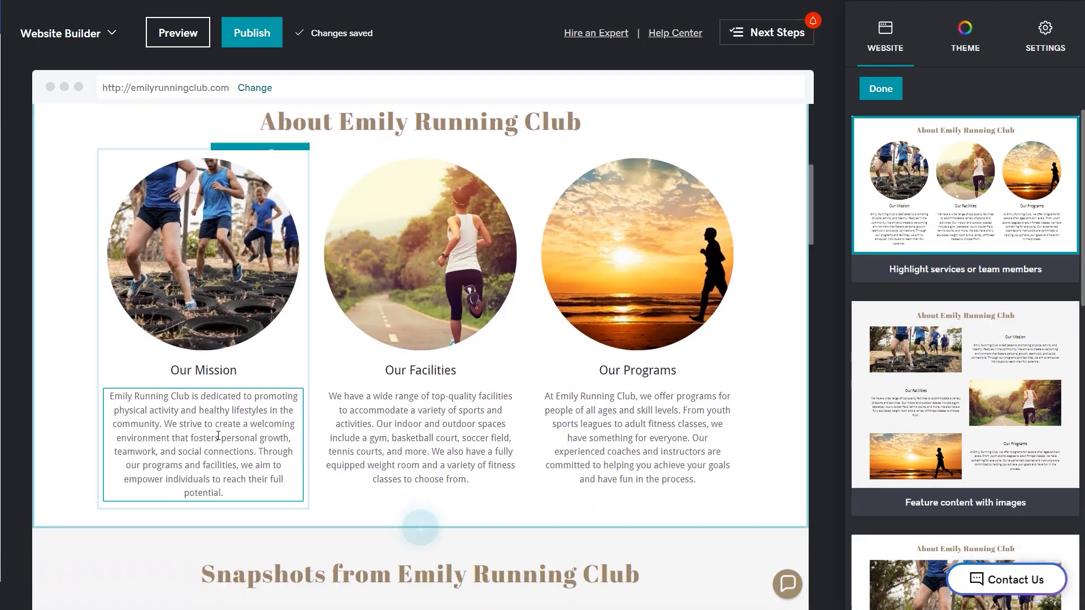
# Step: Review the Our Mission group, then delete the Our Facilities group and confirm
pyautogui.click(203, 444)
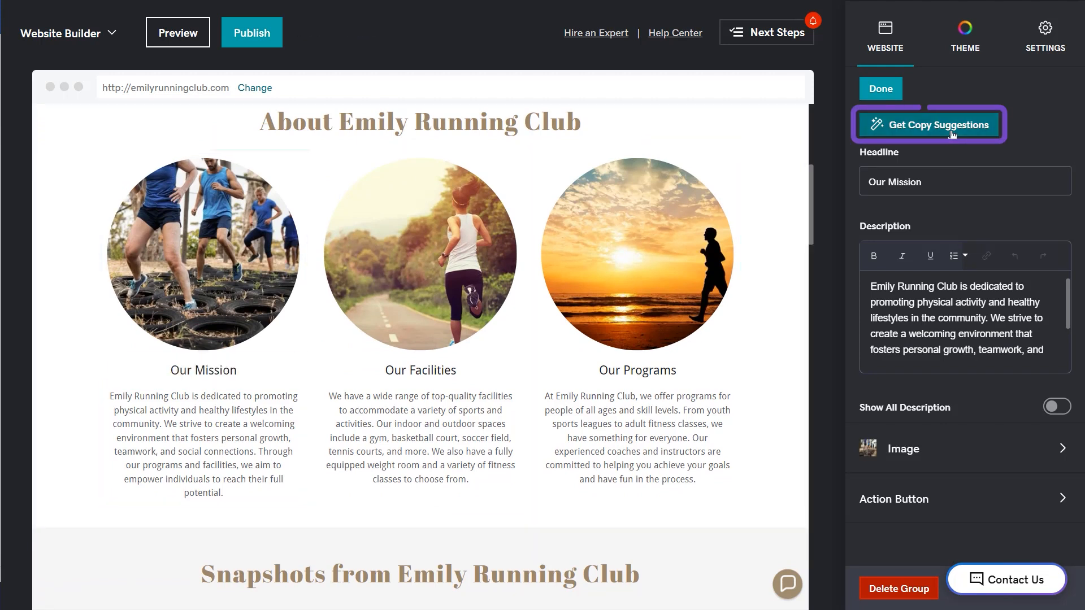
pyautogui.click(938, 124)
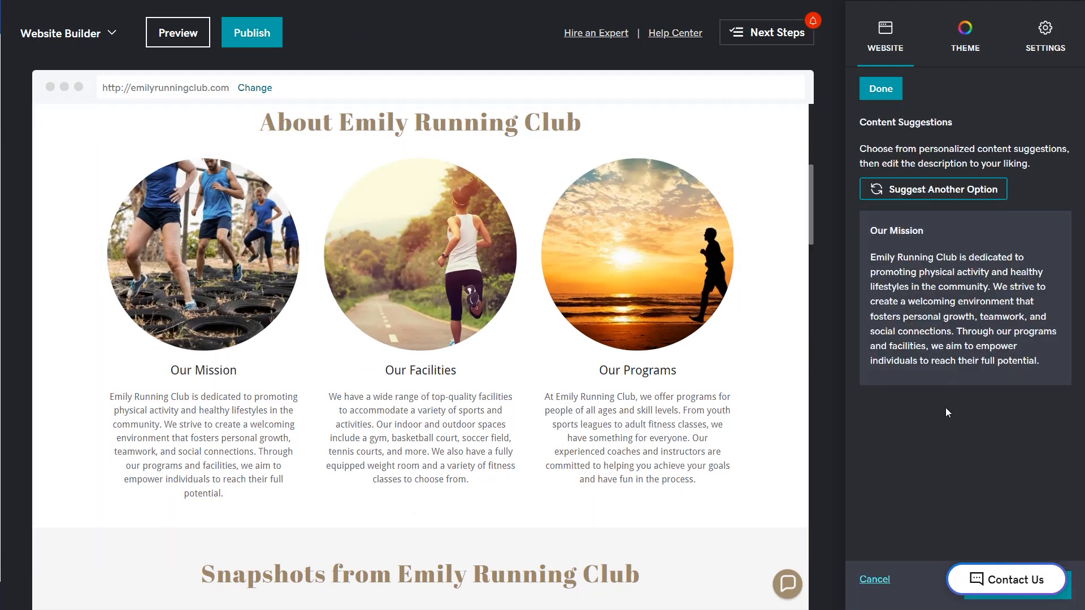
pyautogui.click(442, 405)
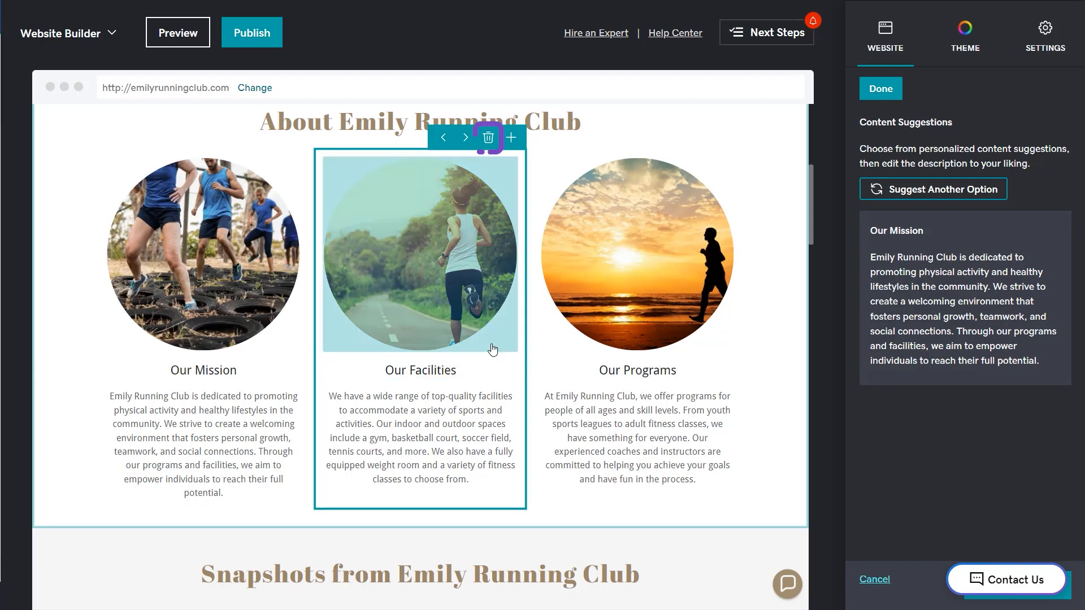
pyautogui.click(488, 136)
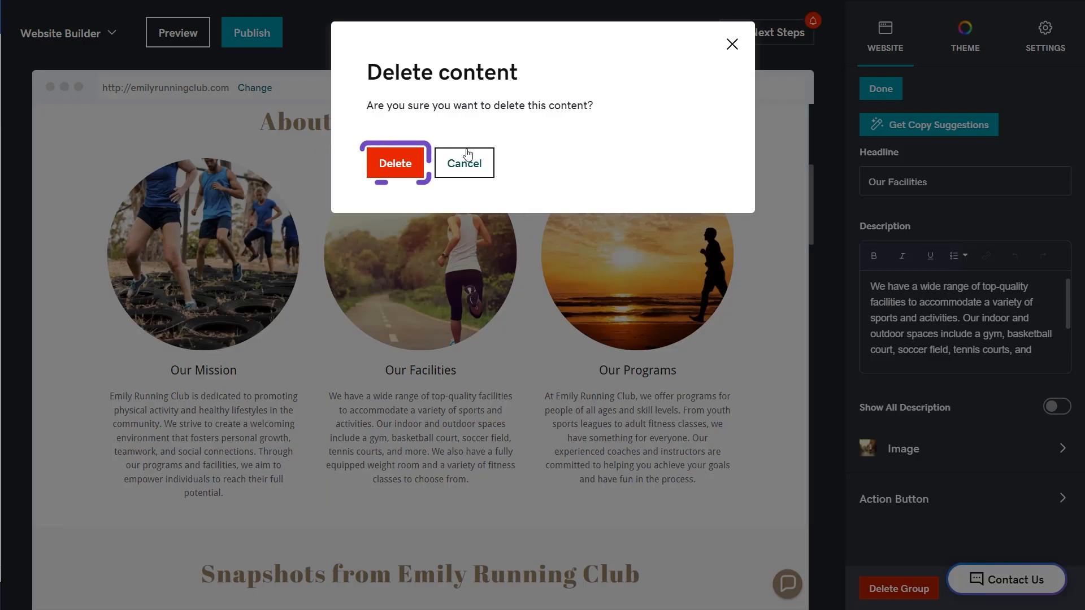
pyautogui.click(394, 162)
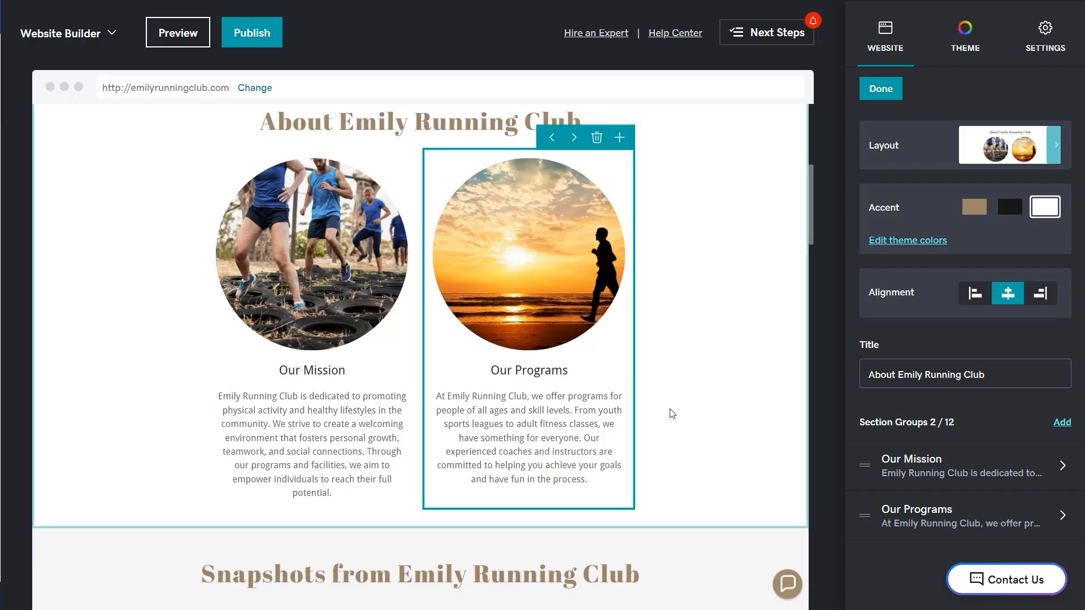
# Step: Move the Discover the Joy intro section up above About Emily Running Club
pyautogui.scroll(-3)
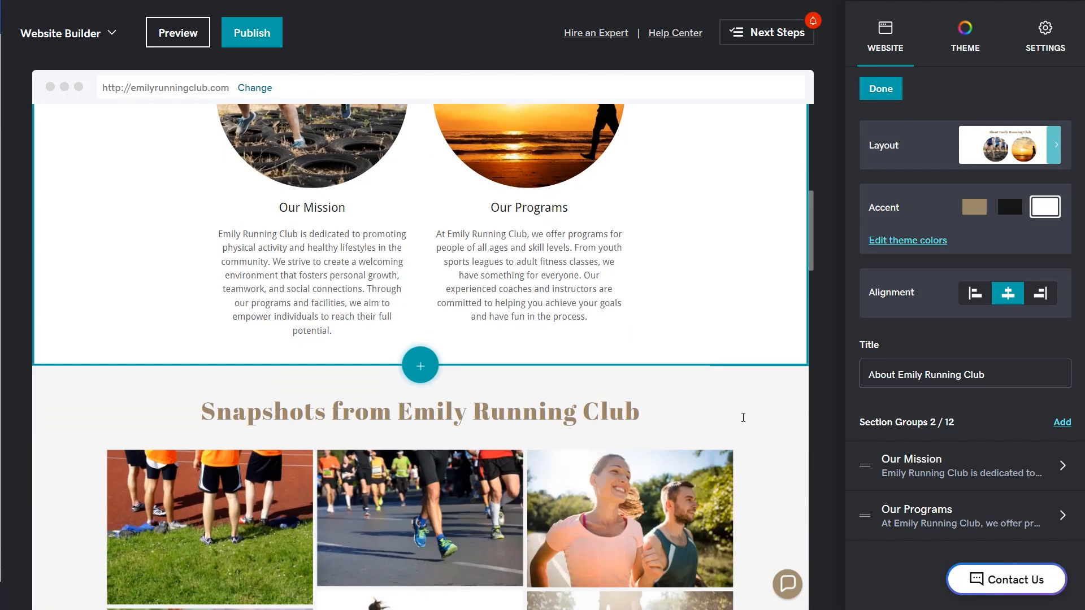
pyautogui.scroll(-3)
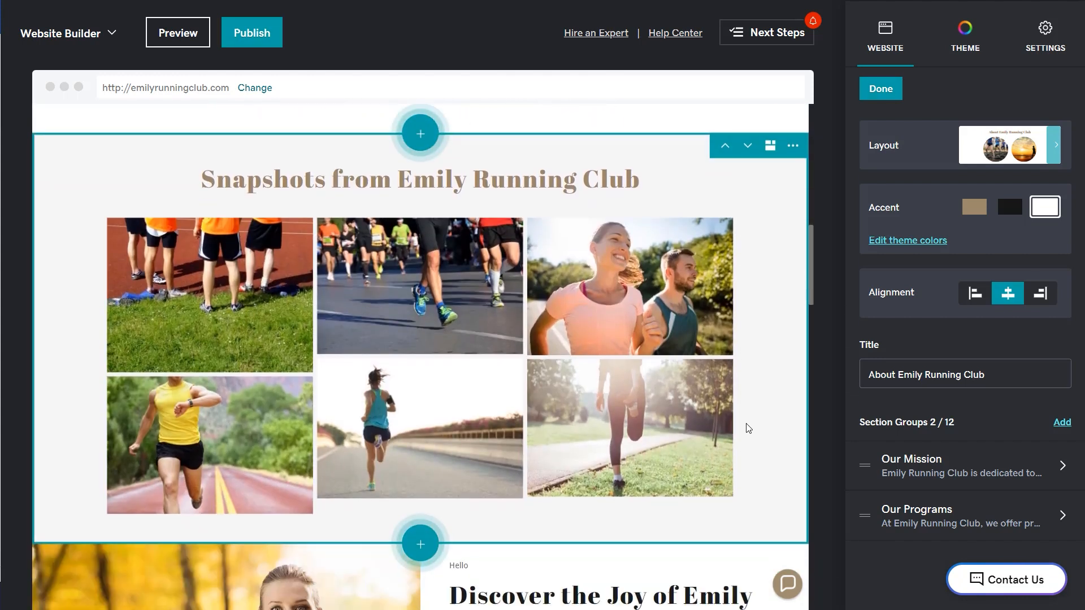
pyautogui.scroll(-3)
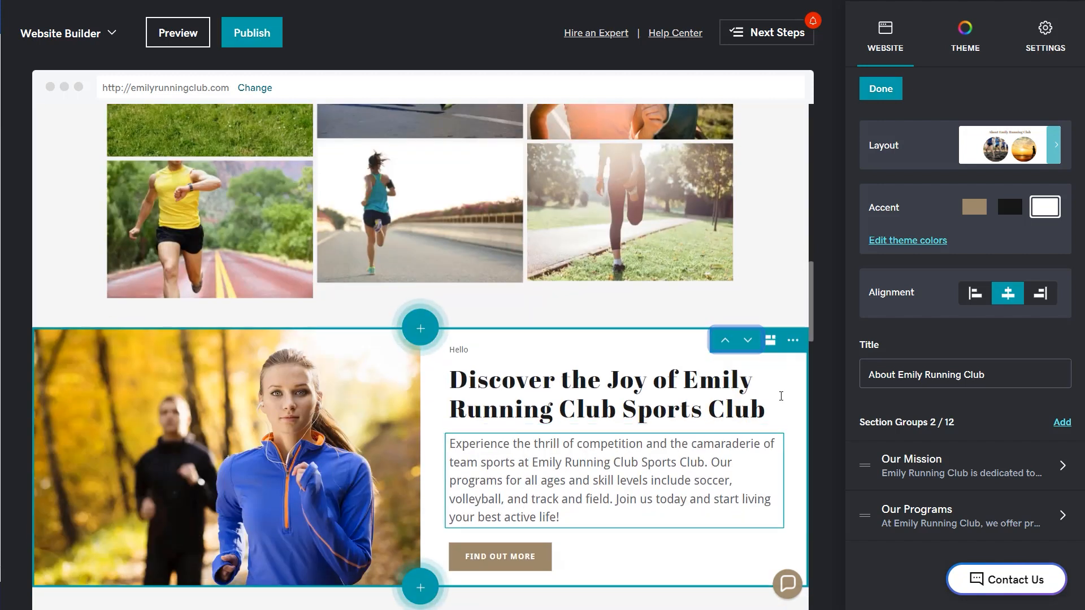
pyautogui.scroll(-3)
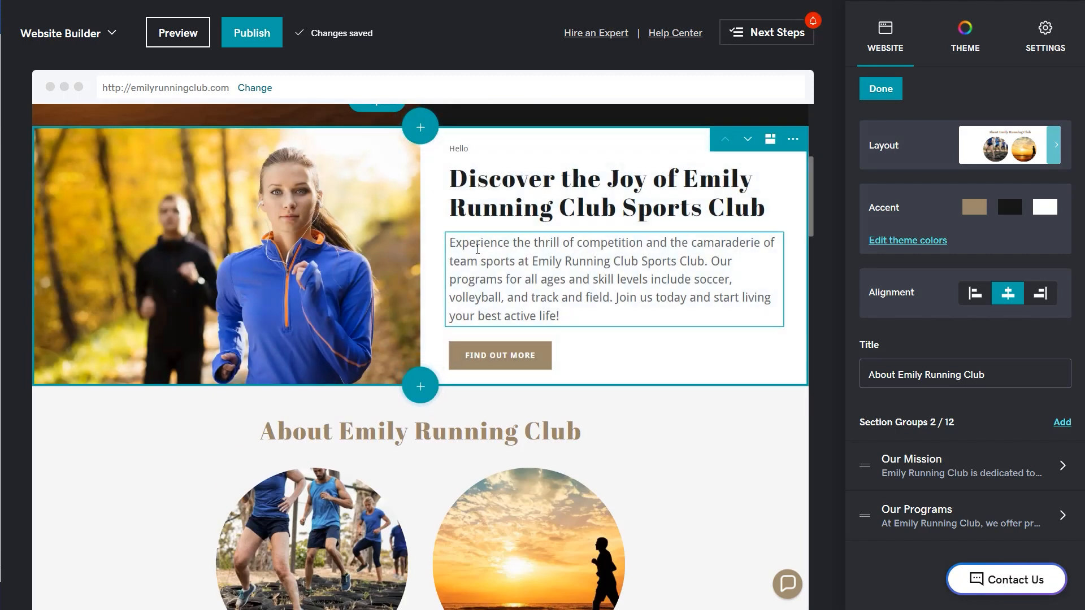
# Step: Rewrite the intro to welcome runners of every level, with a See Schedule button linked to Events
pyautogui.click(778, 32)
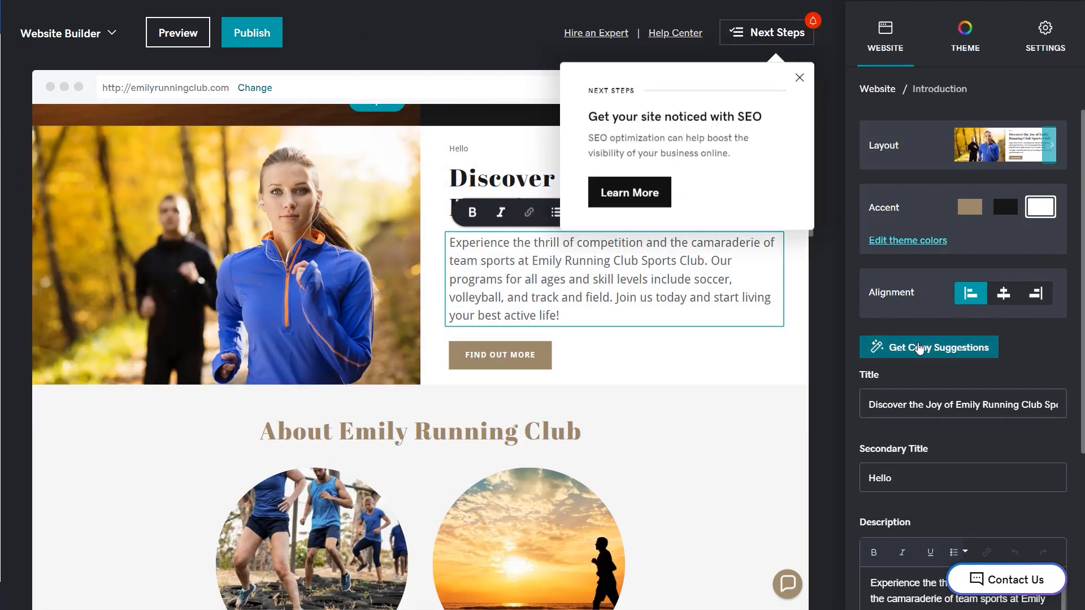
pyautogui.click(929, 347)
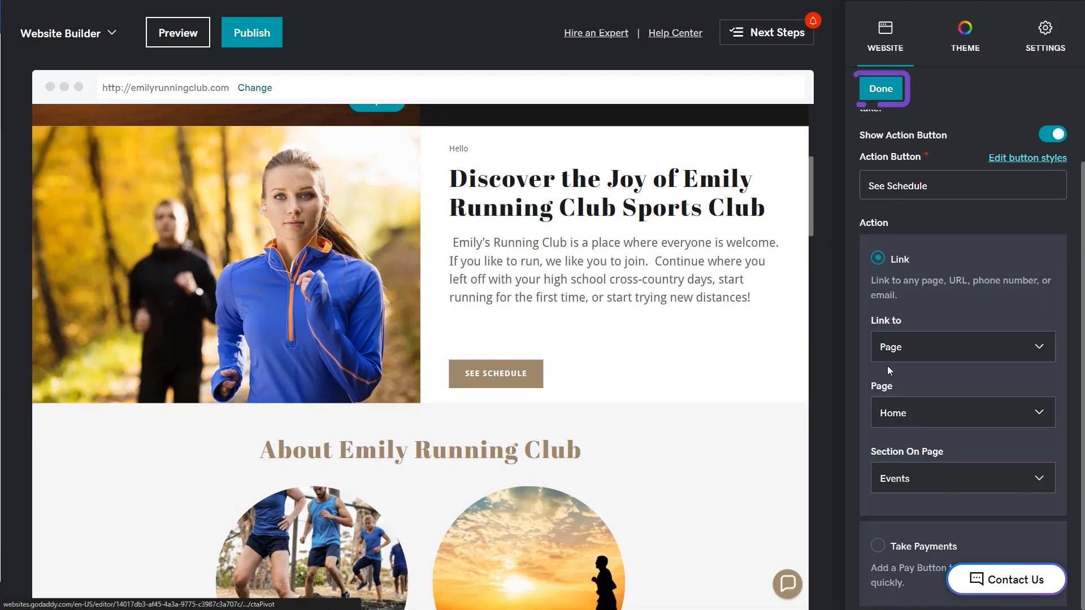
pyautogui.click(881, 88)
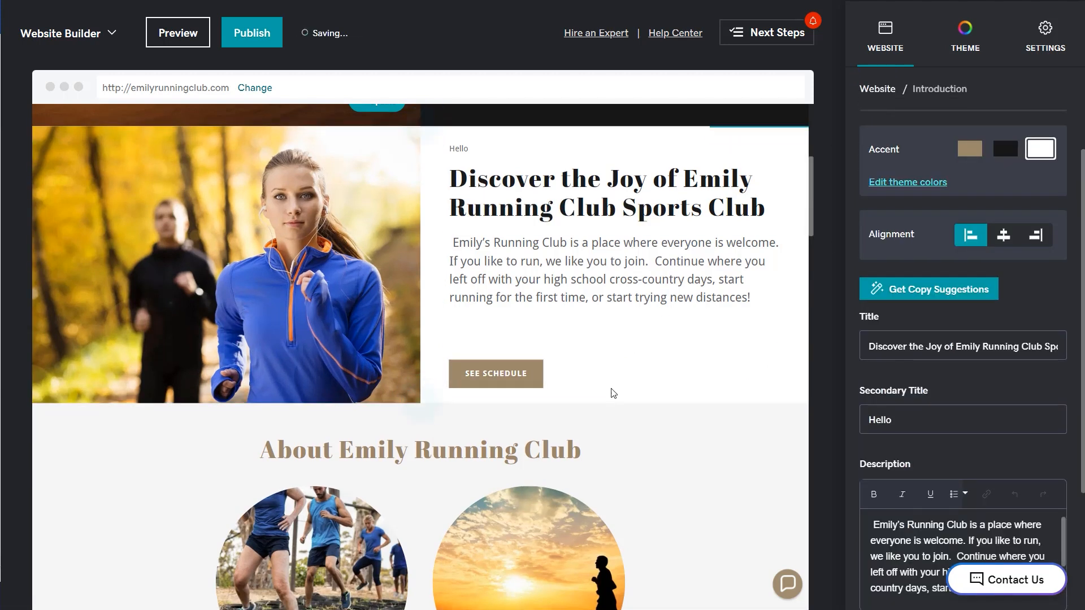
# Step: Enter events manually: Evening run in the Park 05/01/2024 with a trail invite, then add Dessert Run 05/15/2024
pyautogui.scroll(-3)
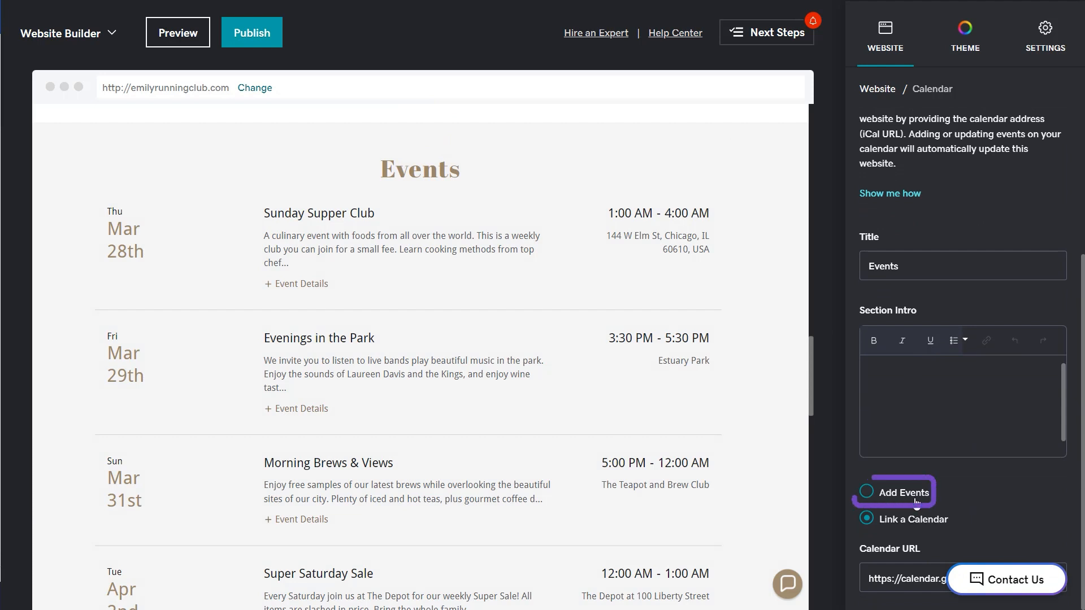
pyautogui.click(866, 493)
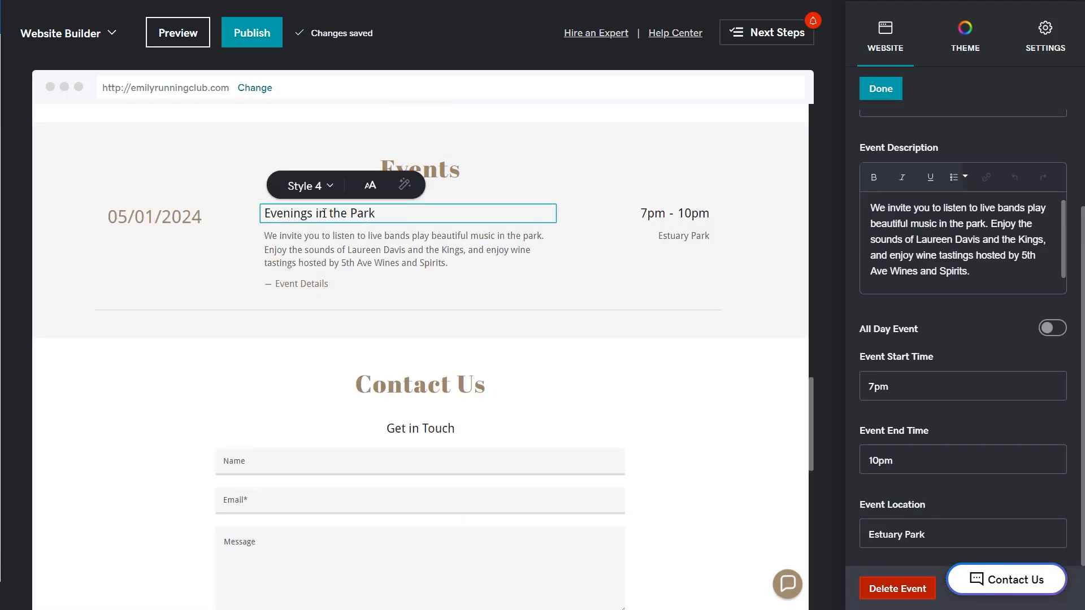
pyautogui.write('We invite you to join us for a trail')
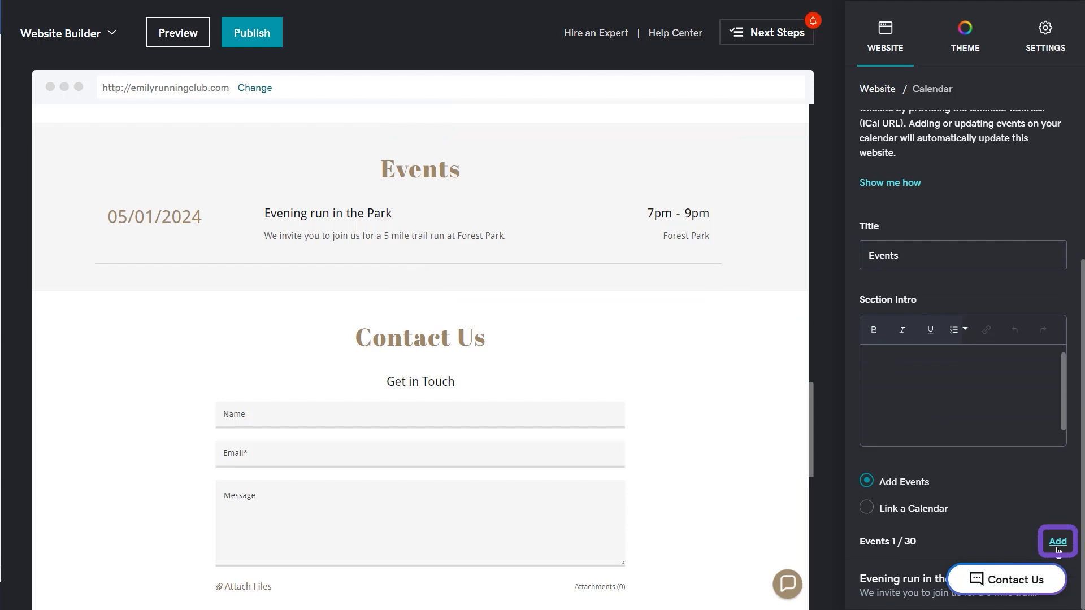
pyautogui.click(1057, 541)
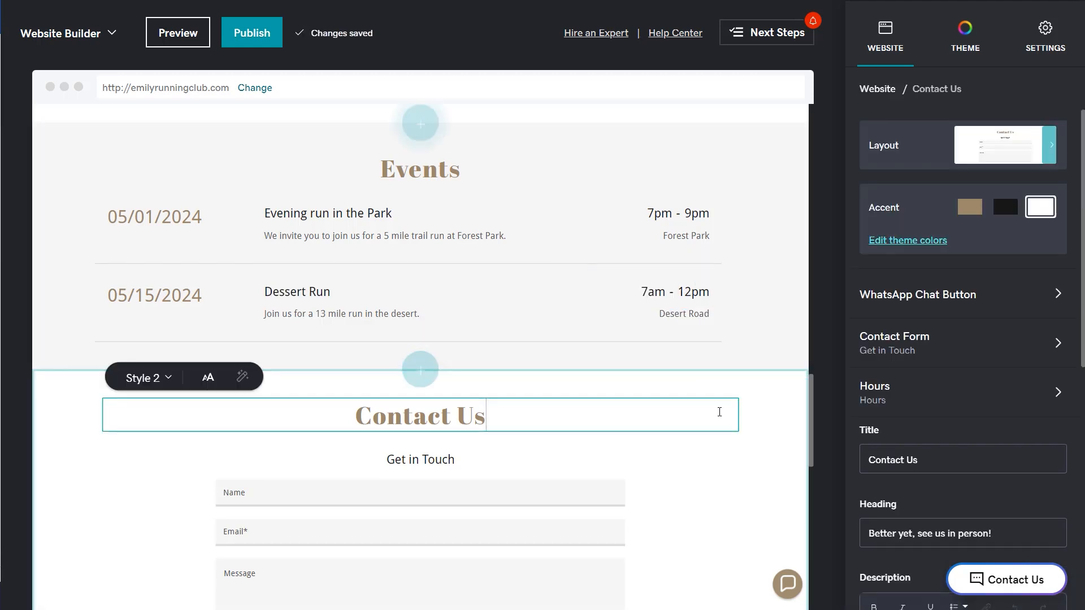
# Step: Retitle the contact section Drop us a line with a note inviting questions about the runs
pyautogui.scroll(-3)
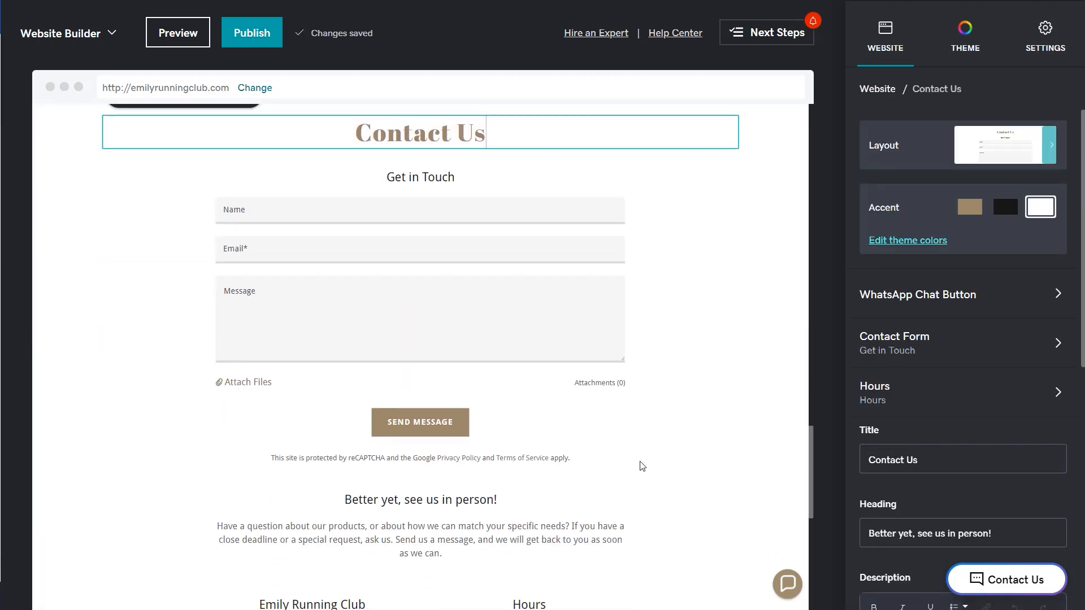
pyautogui.scroll(-3)
pyautogui.write("Have a question about our runs. Let us know. We're happy to help.")
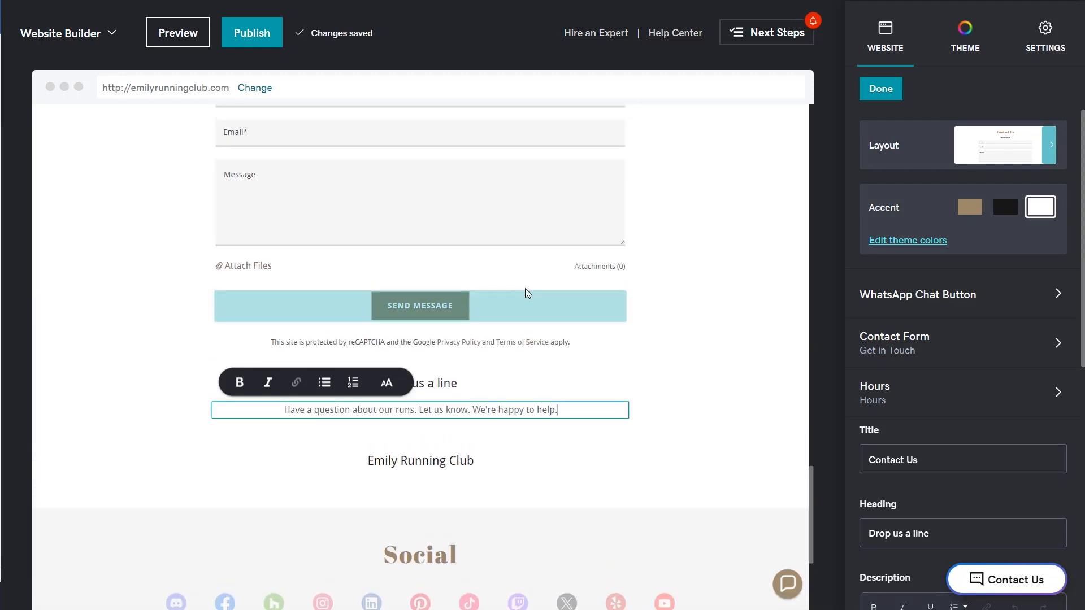
pyautogui.scroll(-3)
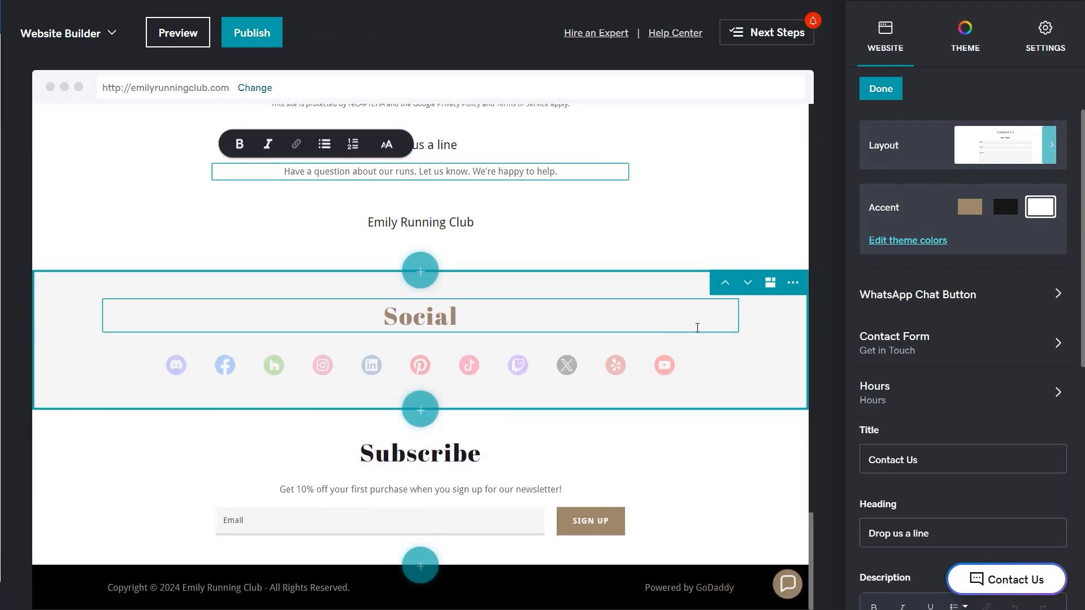
# Step: Title the social section Follow us on Social, keeping only Facebook and Instagram links
pyautogui.click(420, 316)
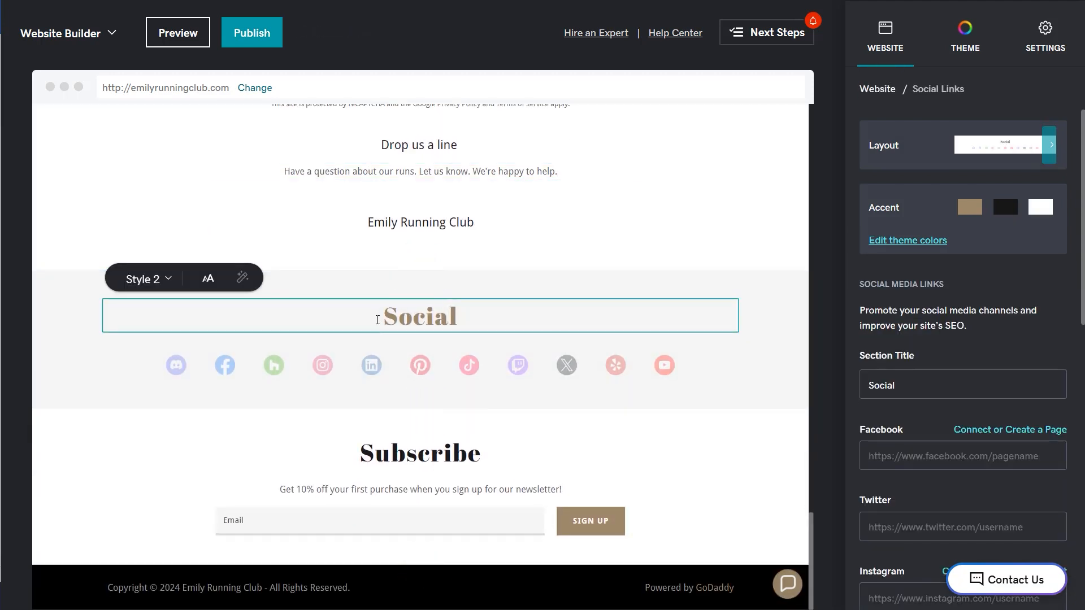
pyautogui.write('Follow us on Social')
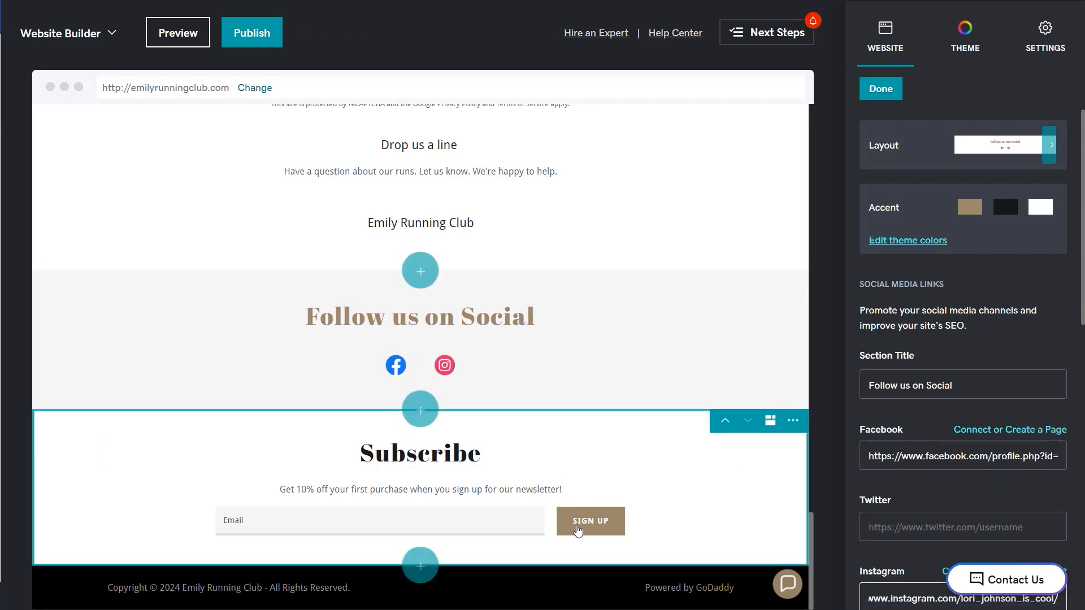
pyautogui.moveTo(659, 500)
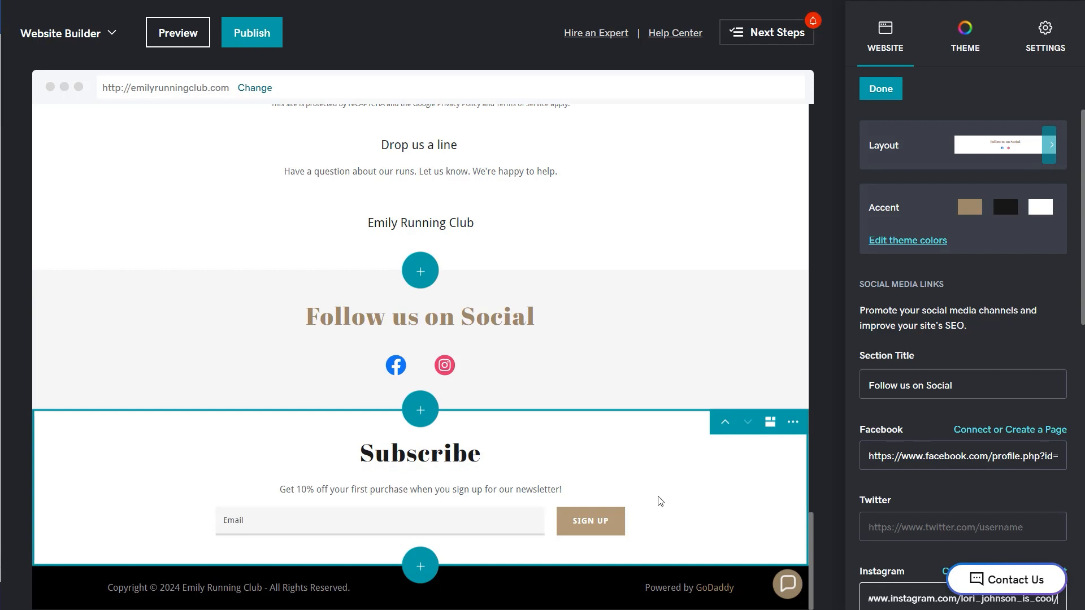
# Step: Delete the Subscribe section so Follow us on Social sits above the footer
pyautogui.click(793, 422)
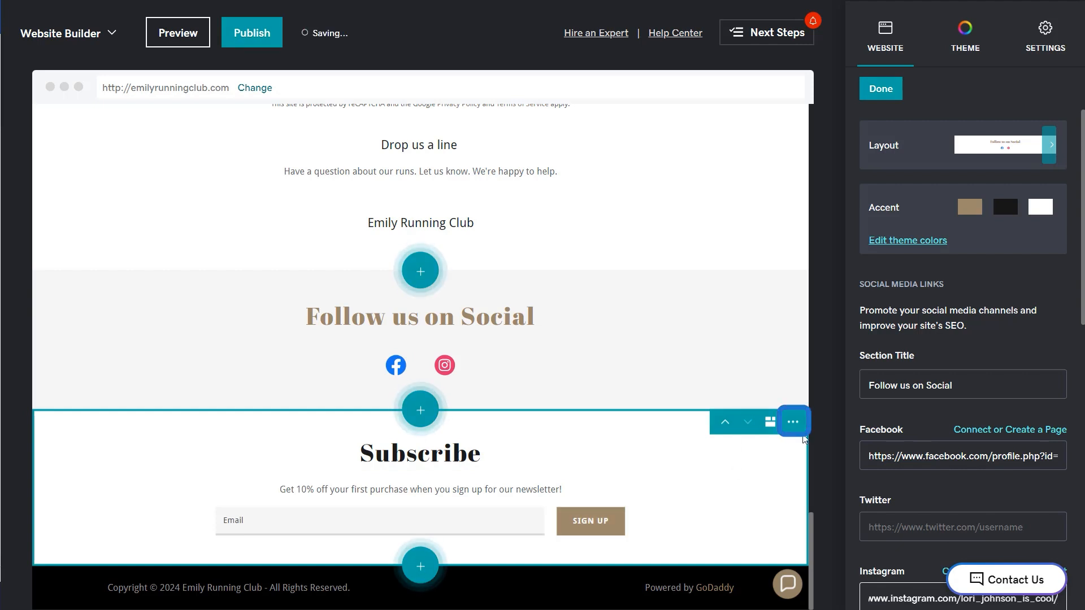
pyautogui.click(793, 421)
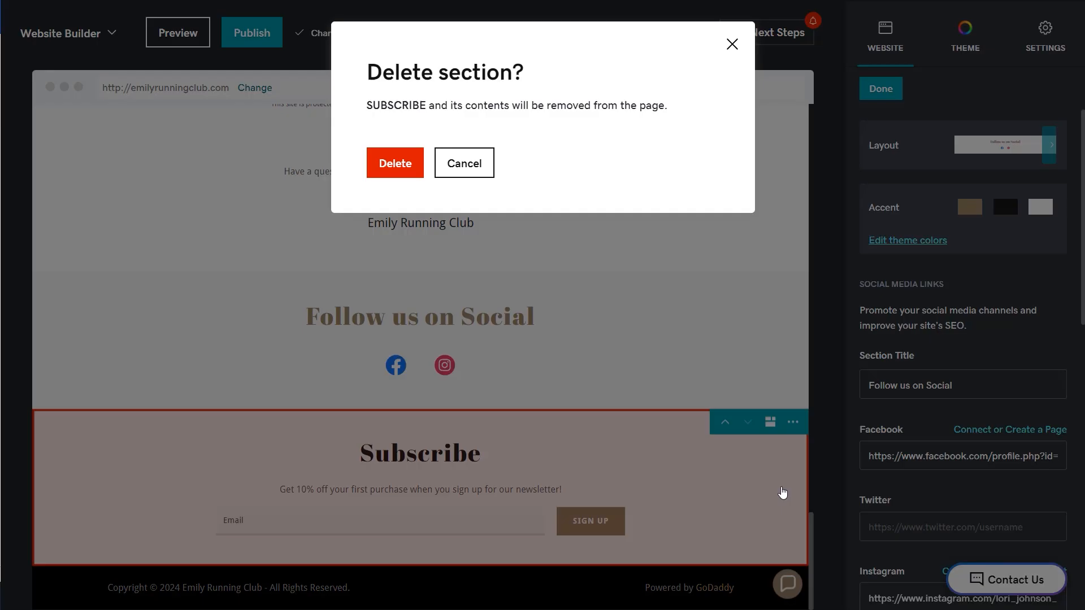
pyautogui.click(395, 163)
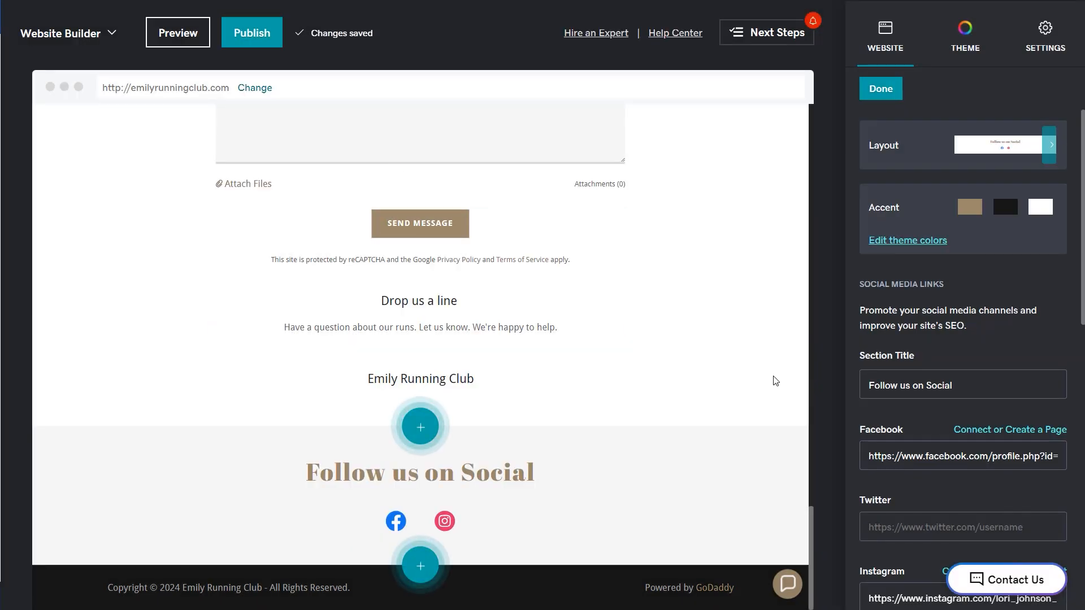